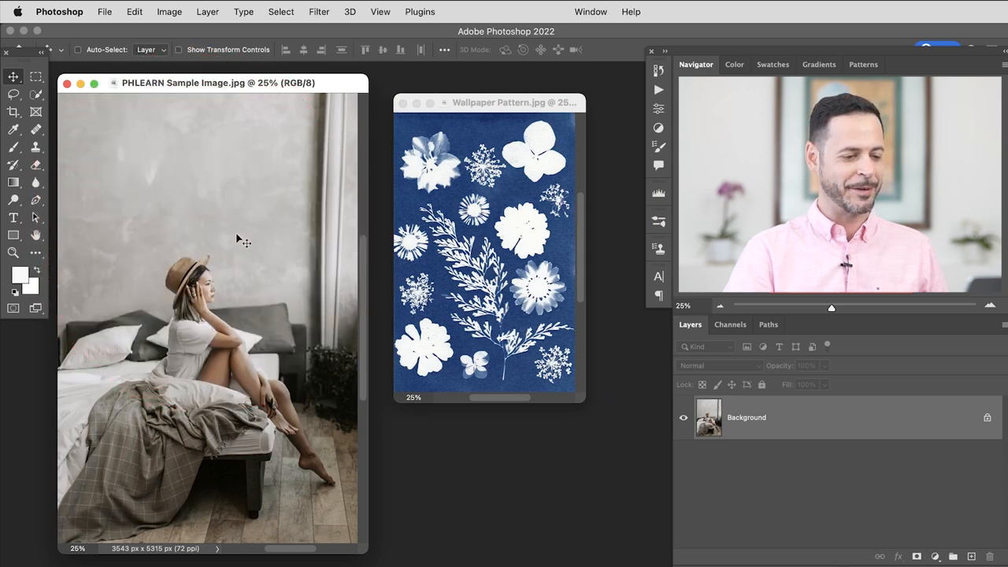
Bring the Wallpaper Pattern document forward, fill the workspace with it, and zoom in
click(512, 101)
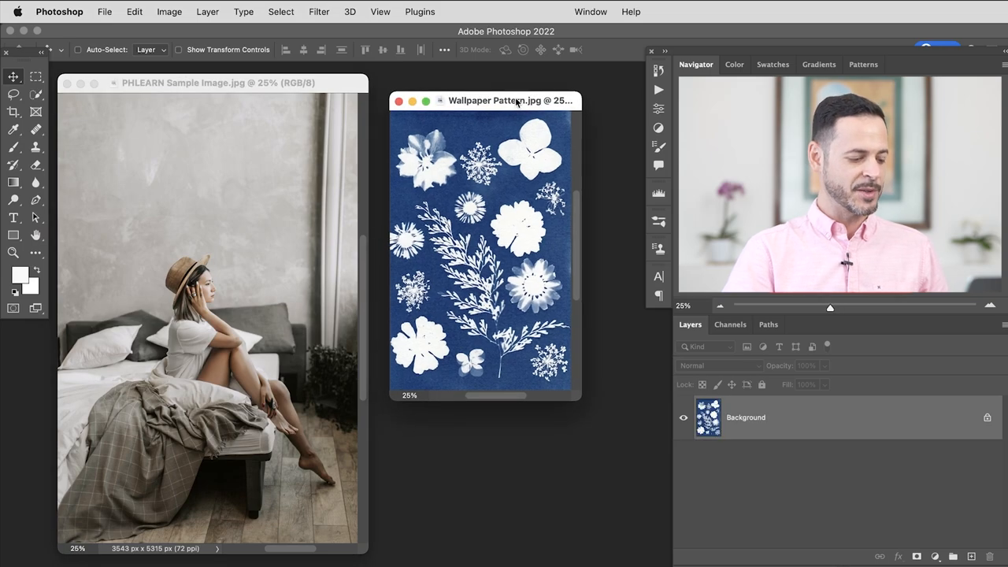
key(f)
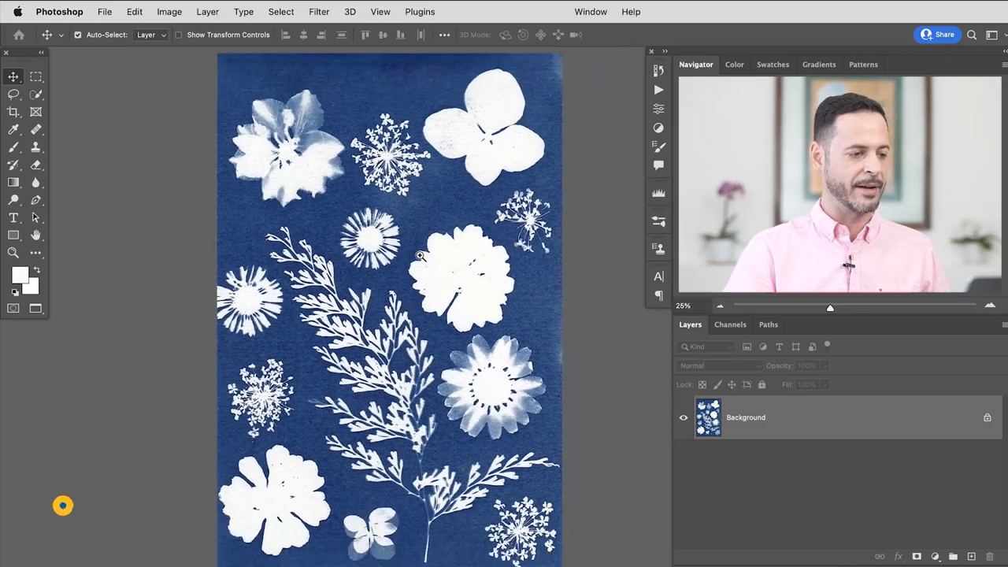
click(421, 256)
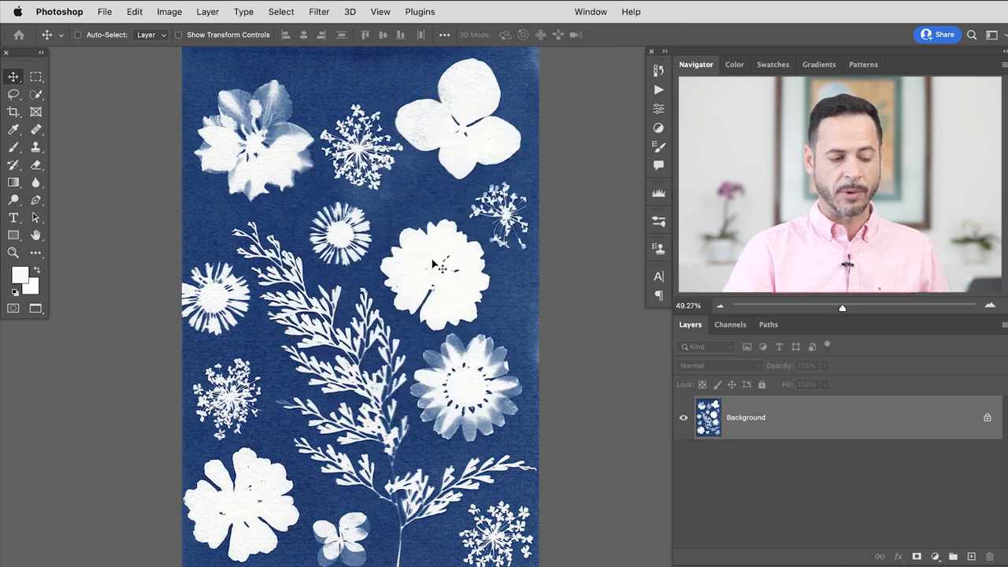
mouse_move(431, 166)
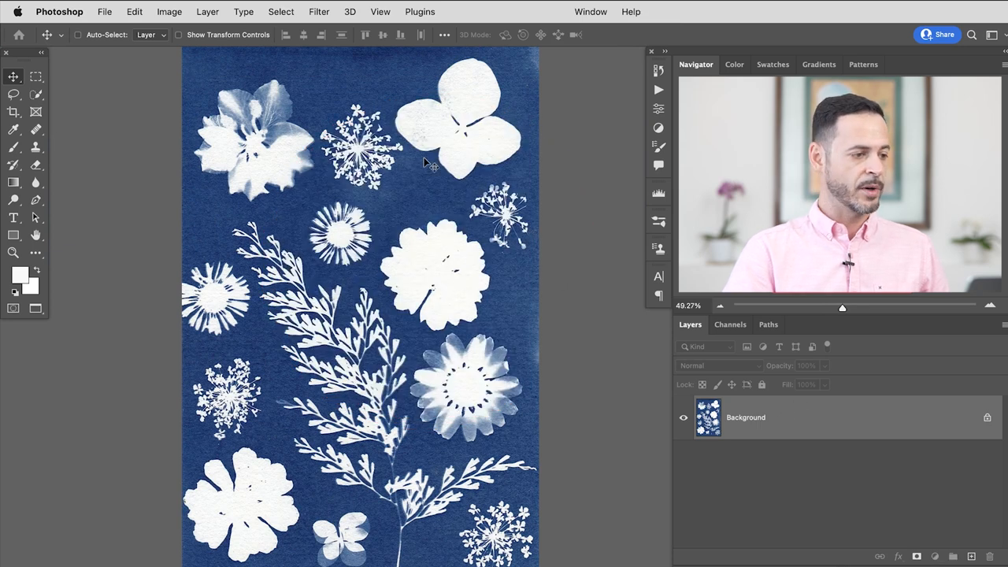
Select the white flowers using Color Range with Fuzziness around 78
click(280, 11)
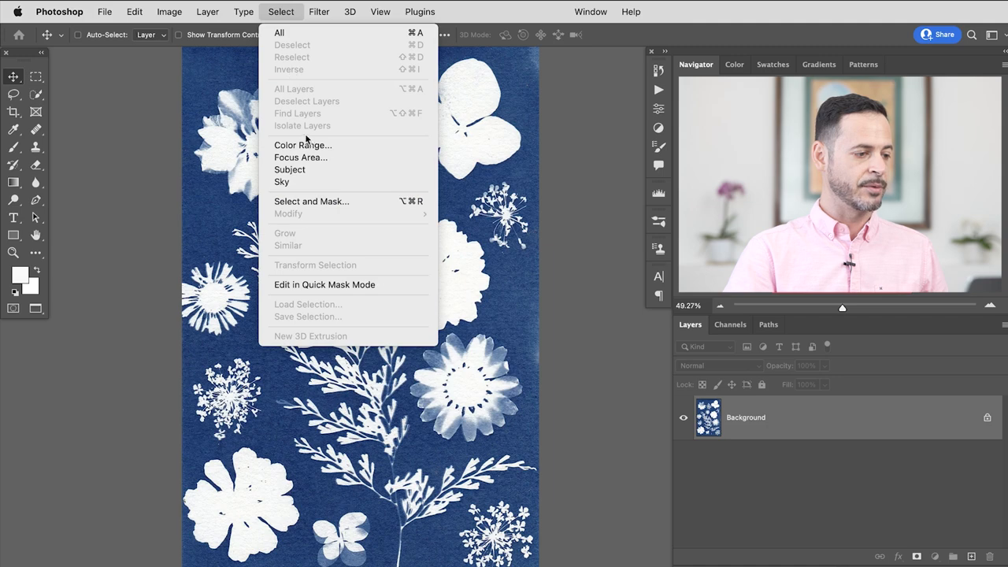
click(302, 145)
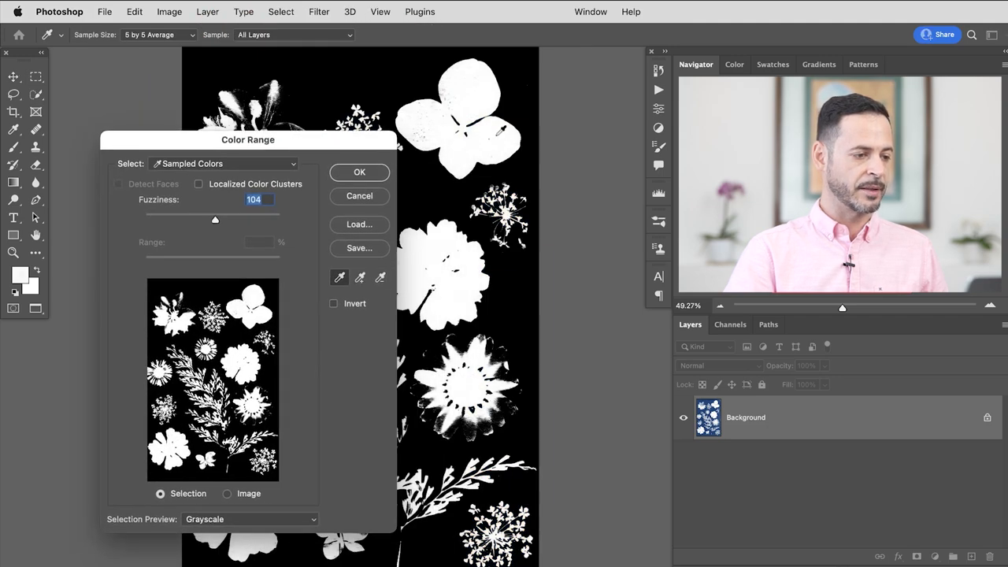
drag(214, 219, 168, 219)
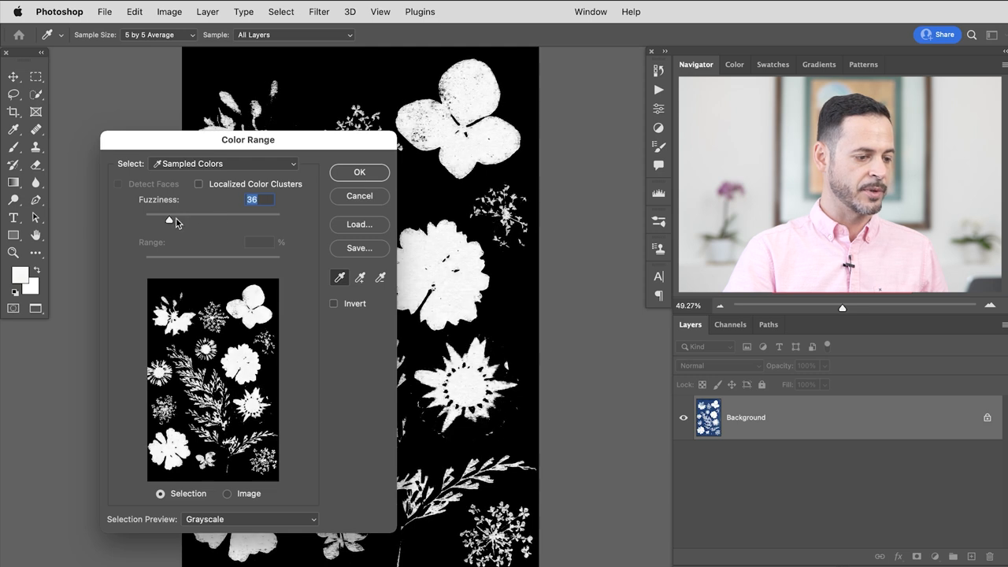
drag(168, 219, 195, 219)
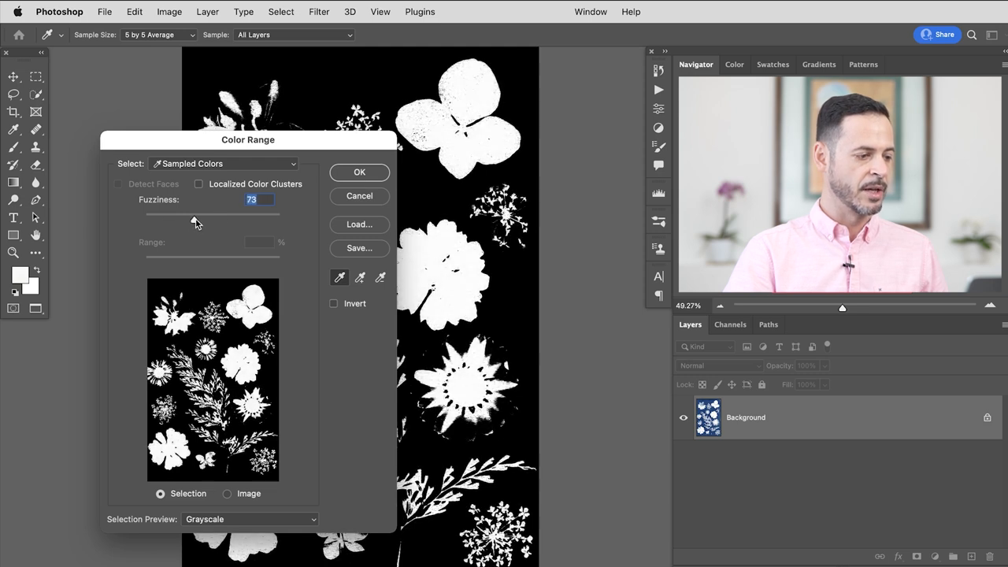
drag(194, 220, 198, 220)
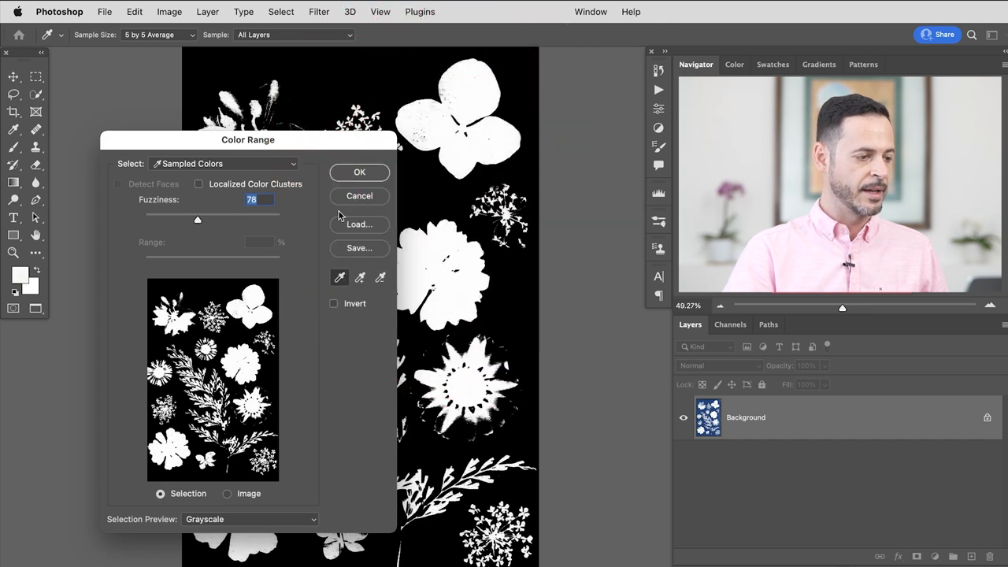
click(359, 171)
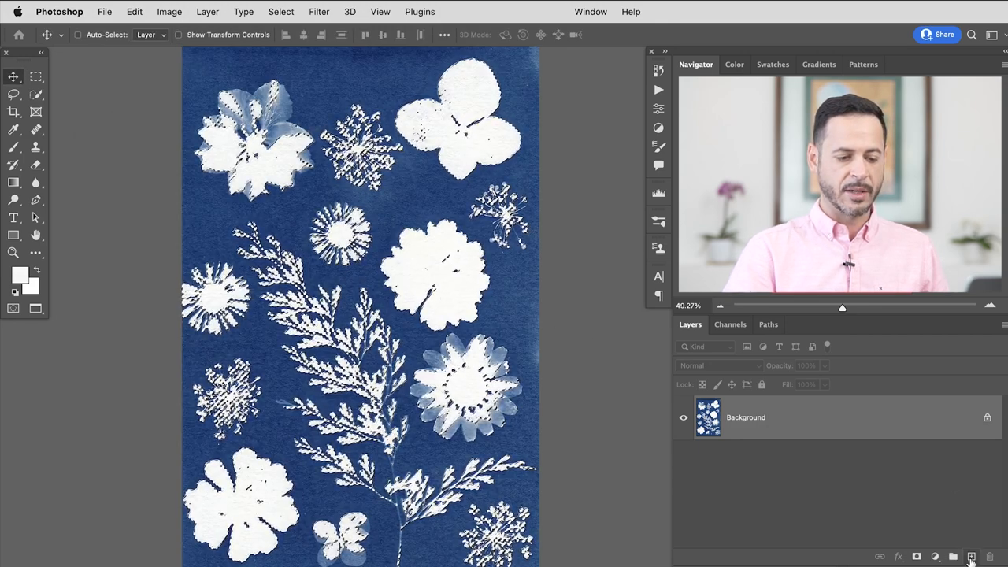
Fill the flower selection with White on a new layer, deselect, and hide Background
click(134, 11)
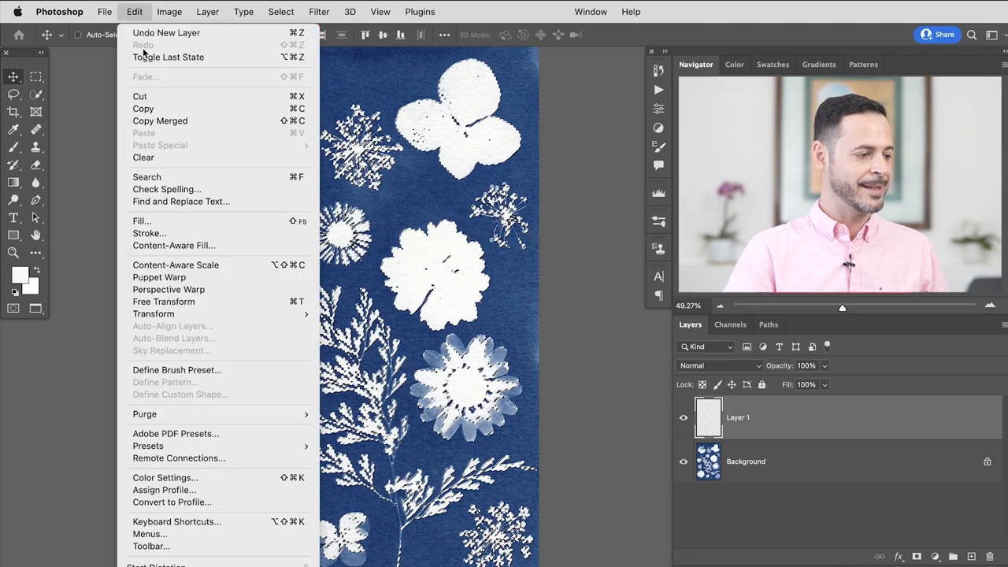
click(142, 221)
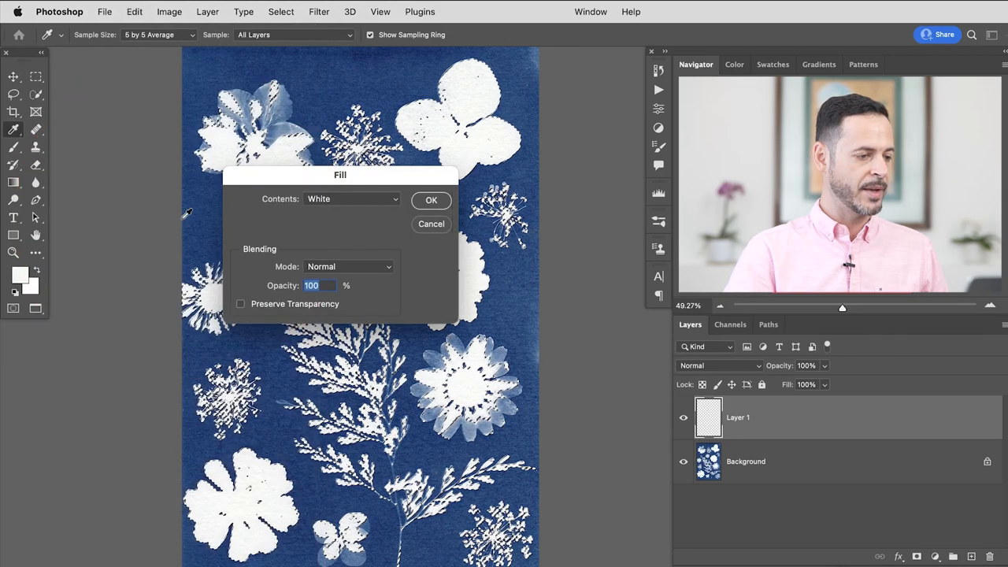
click(431, 200)
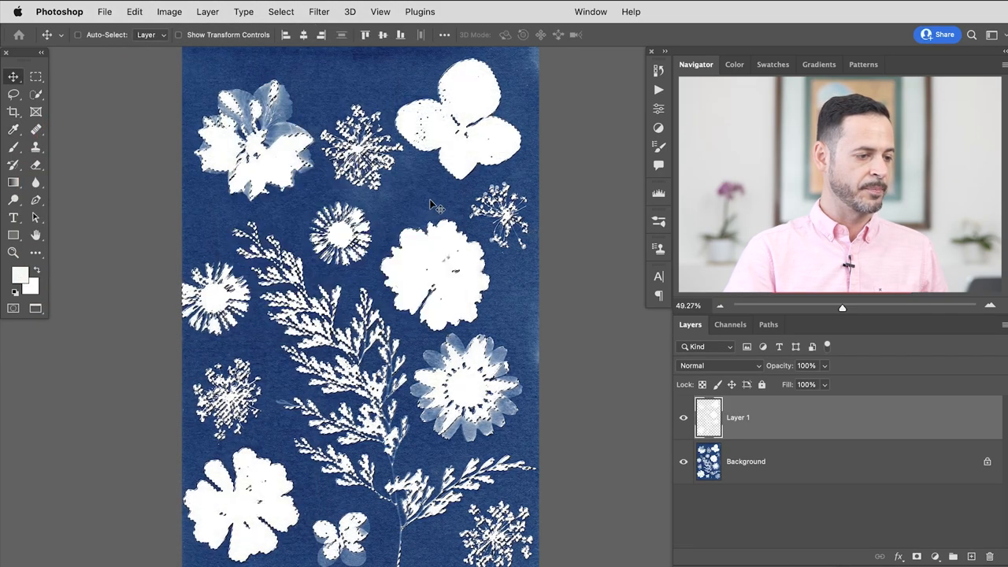
key(cmd+d)
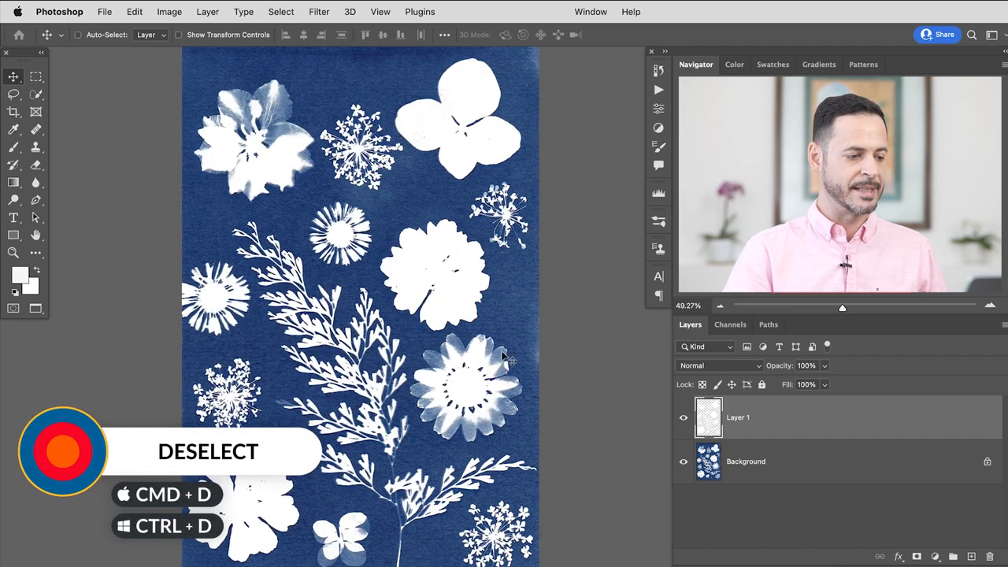
click(684, 464)
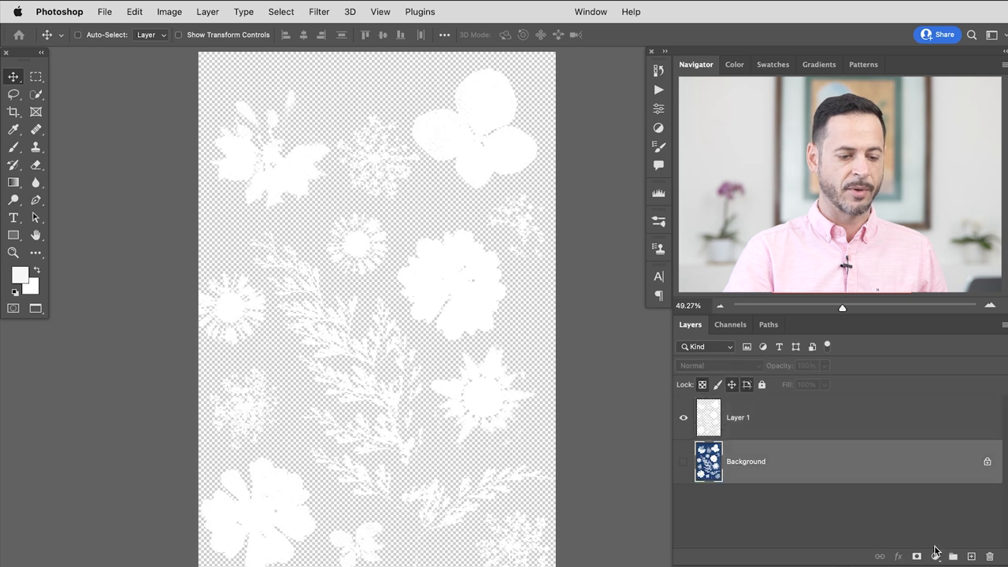
Add a Solid Color fill layer in a dark, muted teal blue
click(935, 556)
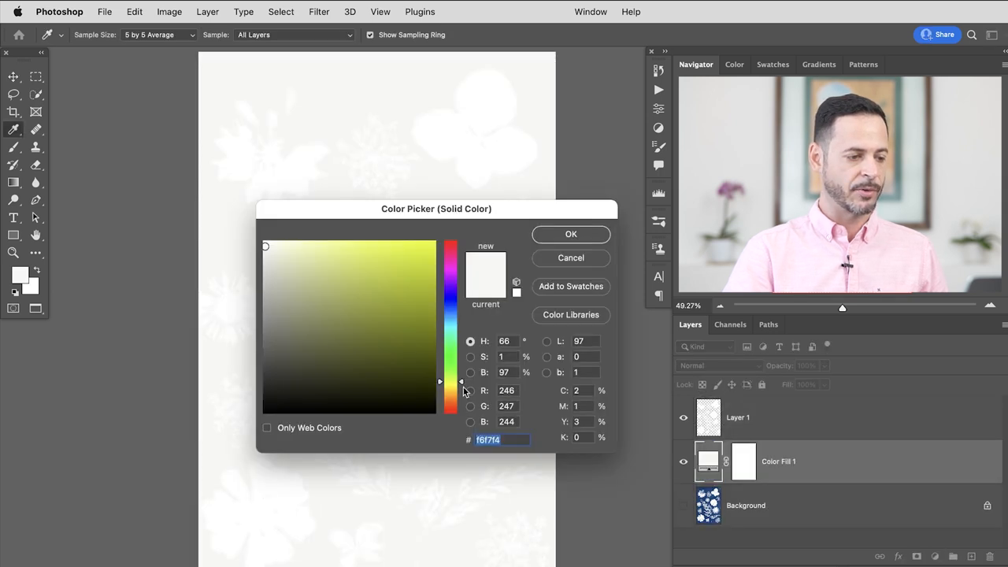
click(378, 283)
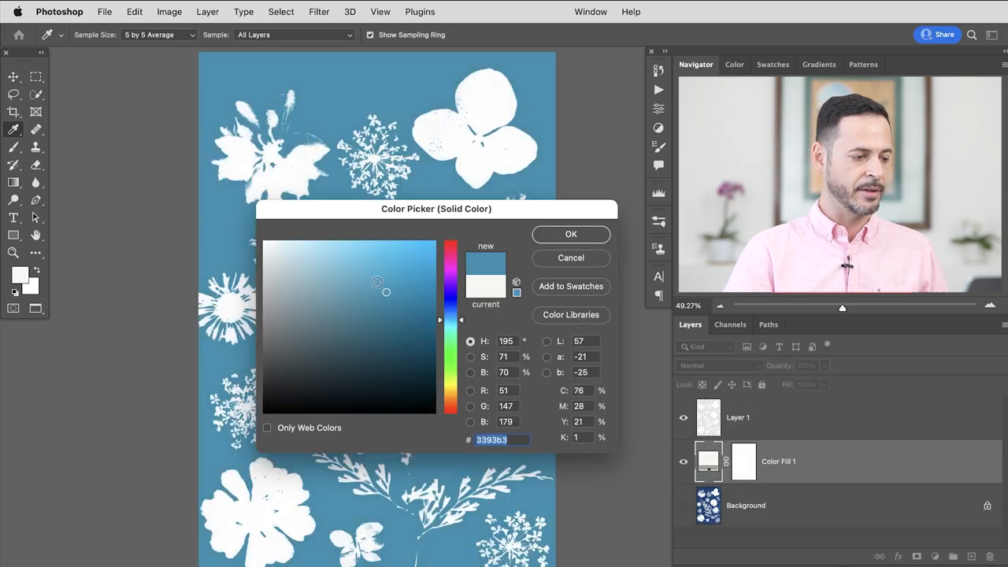
click(377, 322)
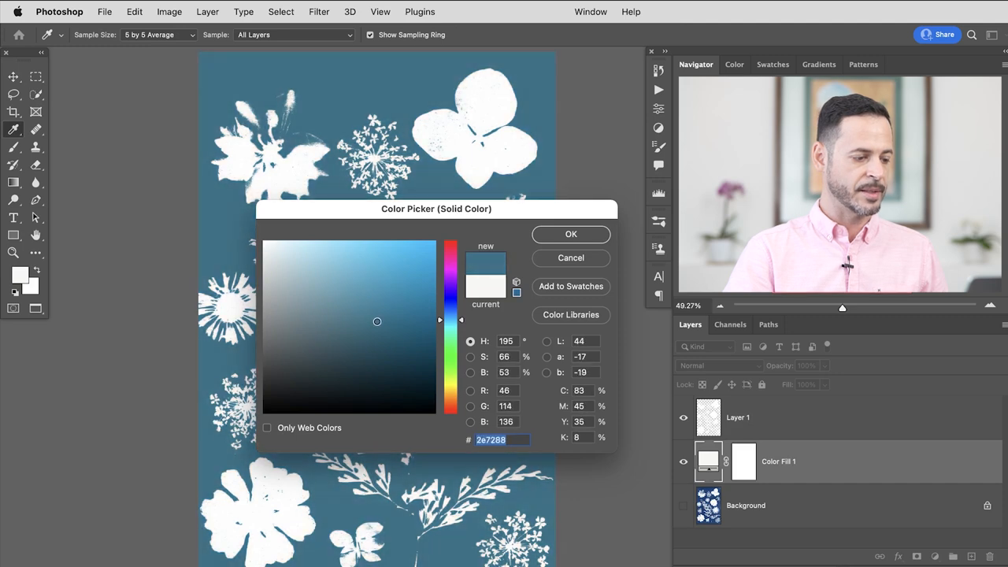
click(570, 234)
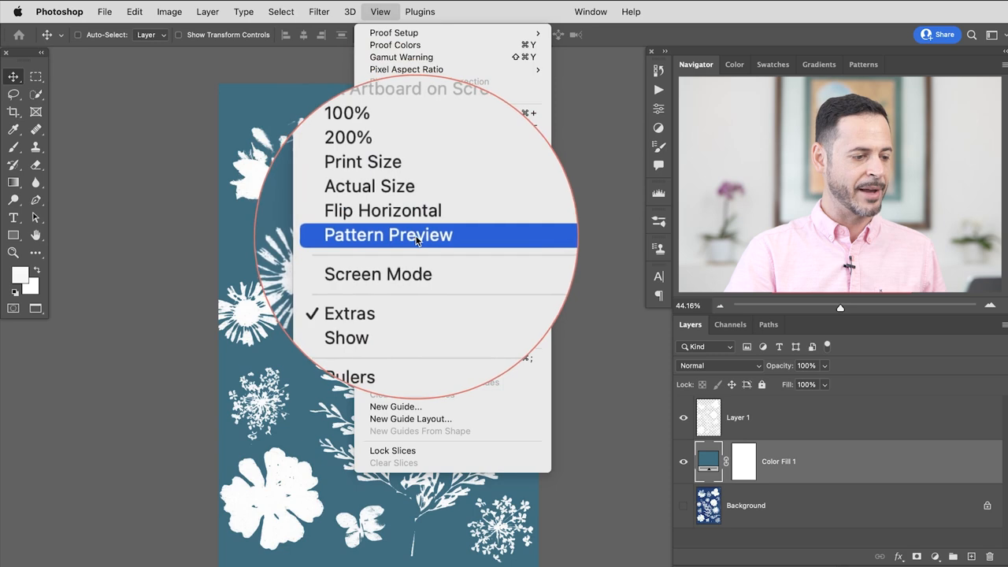
Turn on Pattern Preview, accepting the smart objects warning
click(387, 234)
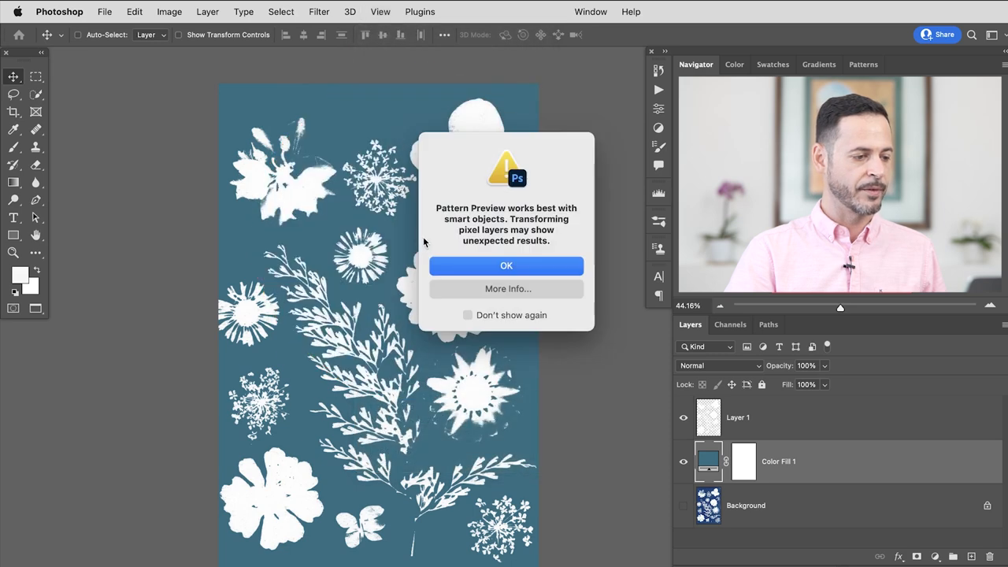
click(506, 265)
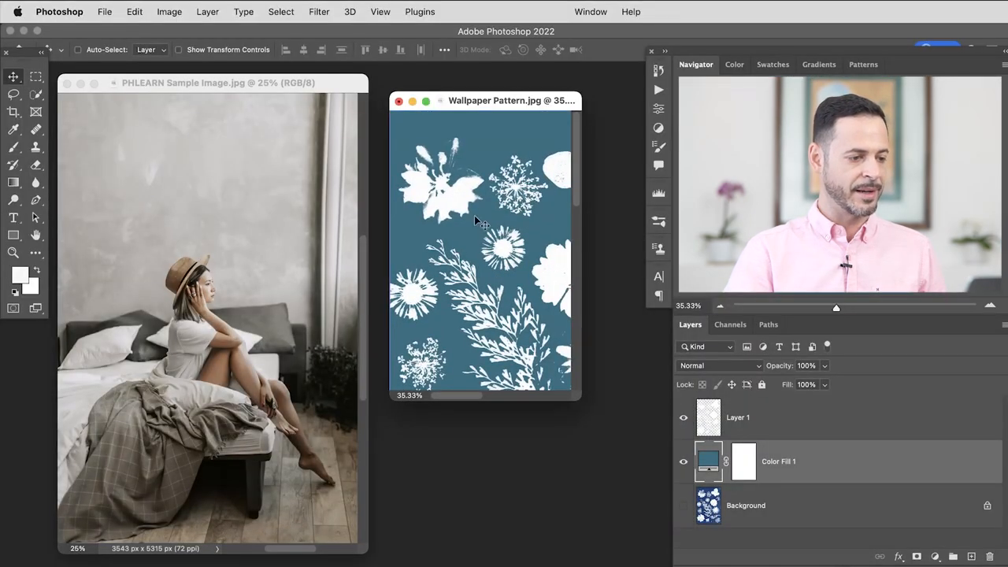
key(f)
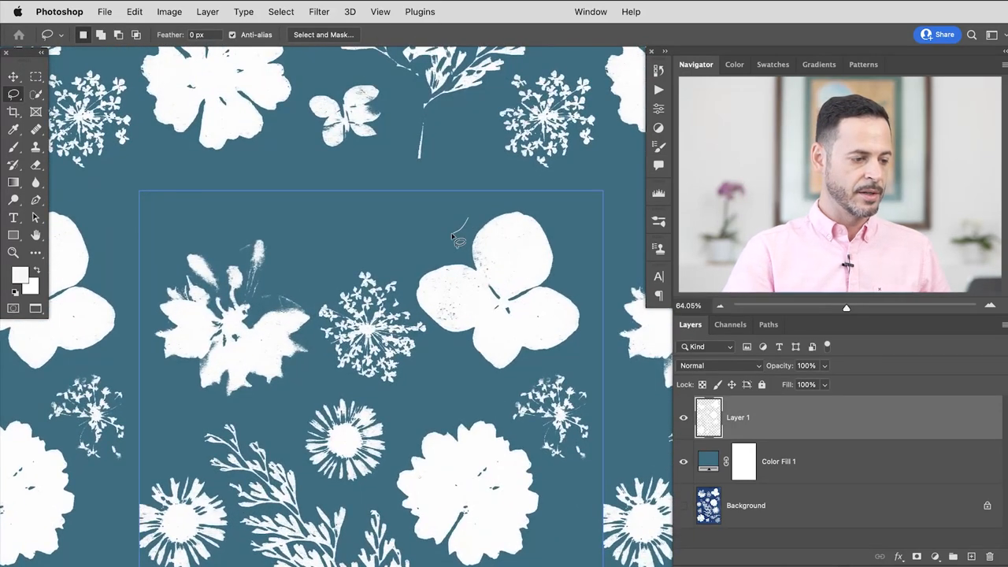
Lasso and move the three-petal and leafy flowers onto the tile's top and left edges
drag(458, 238, 469, 371)
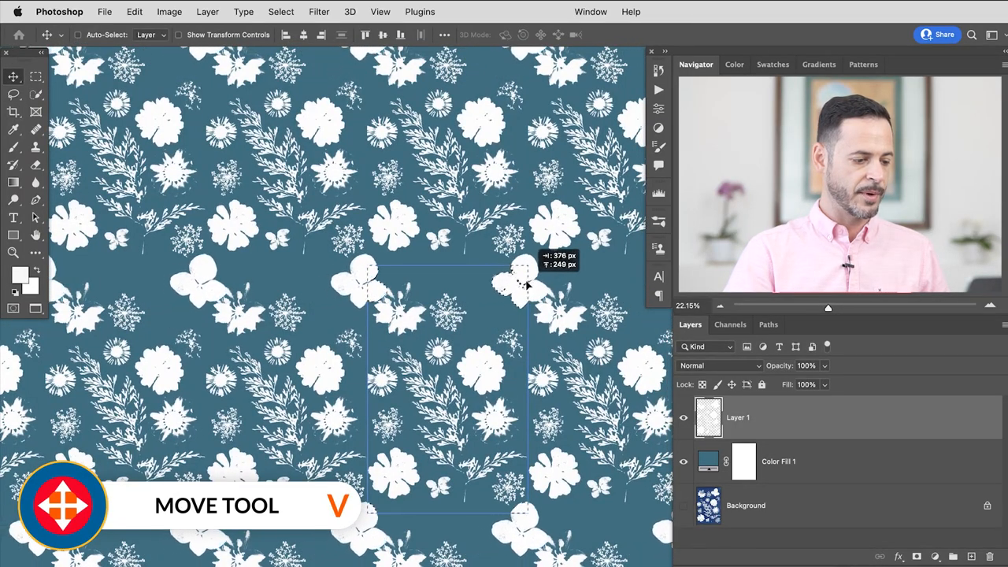
drag(527, 288, 488, 283)
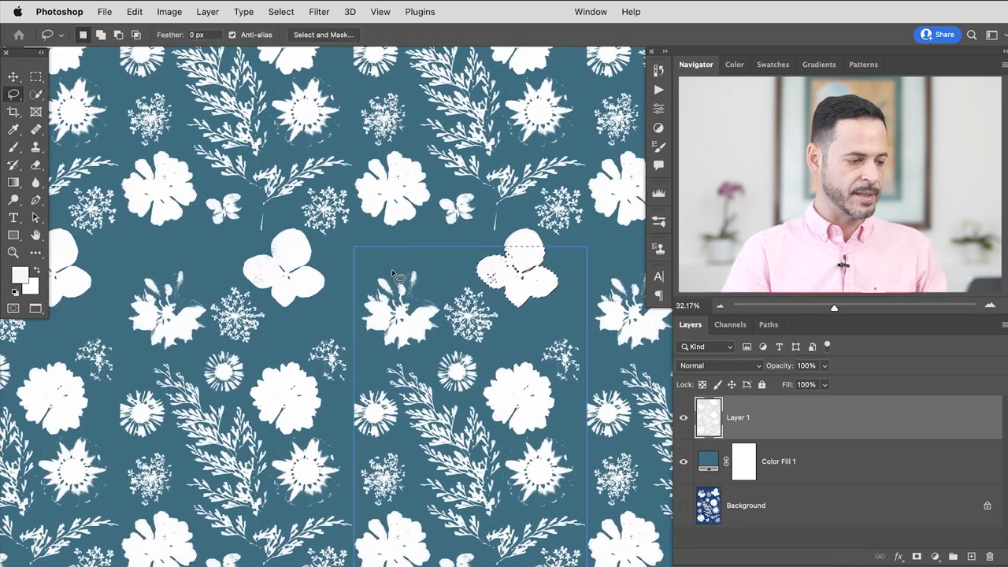
drag(405, 275, 429, 356)
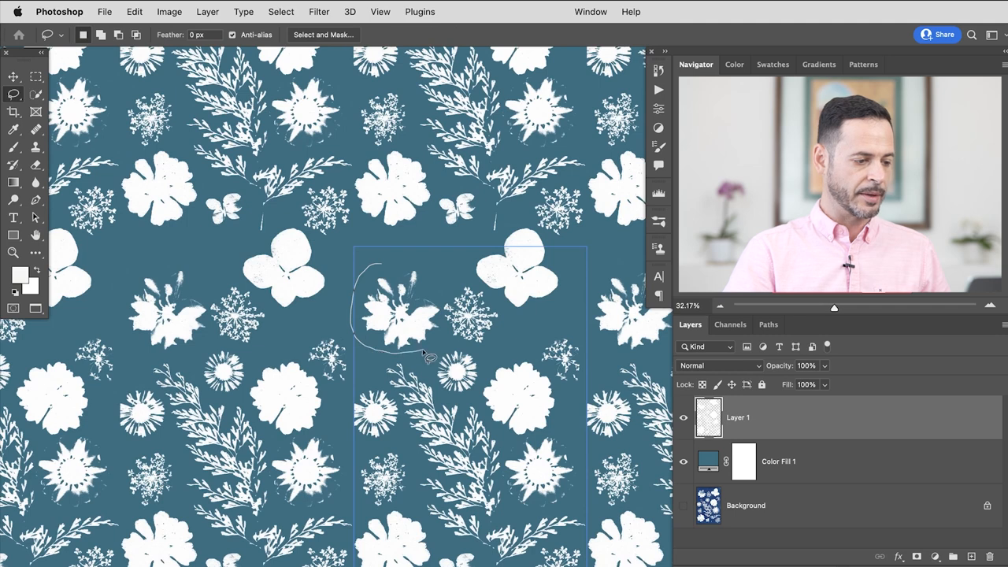
drag(429, 355, 398, 307)
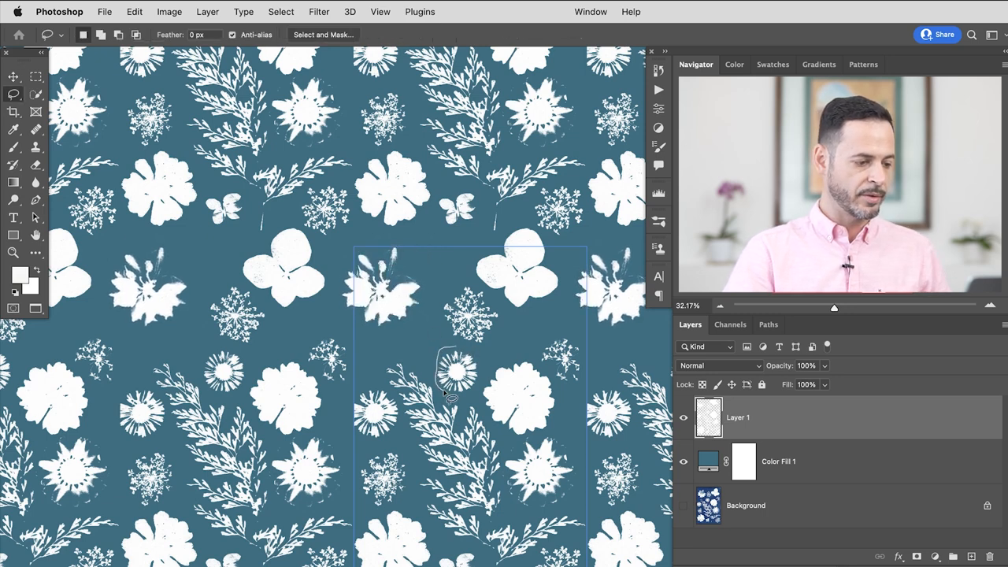
Reposition the small daisy motif and begin lasso-selecting another flower
click(13, 76)
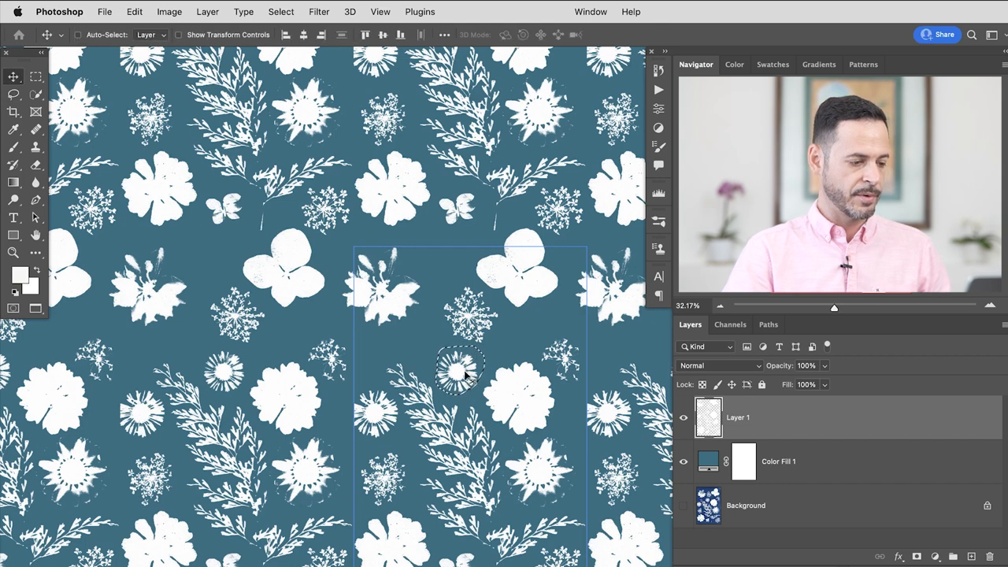
drag(461, 374, 425, 346)
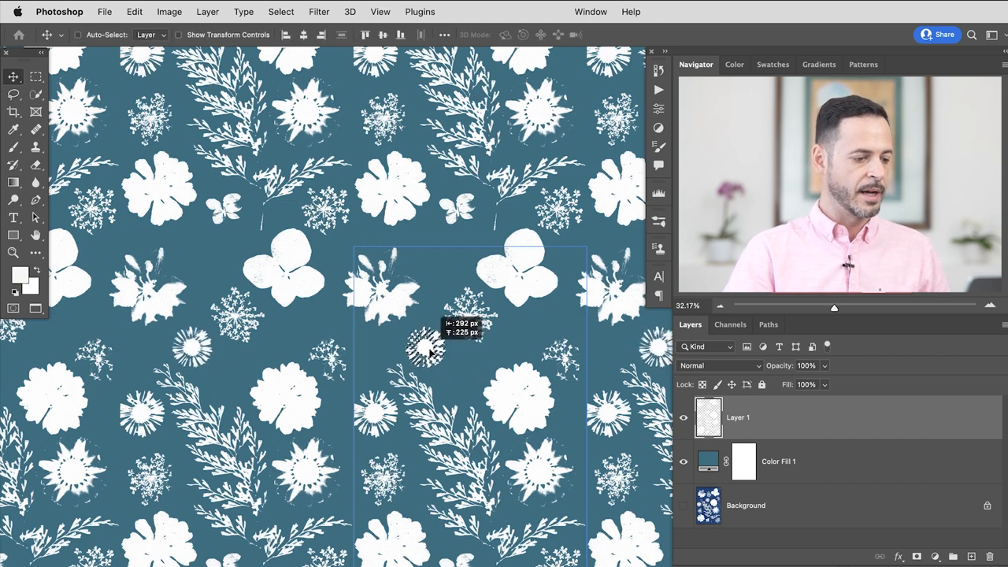
click(13, 93)
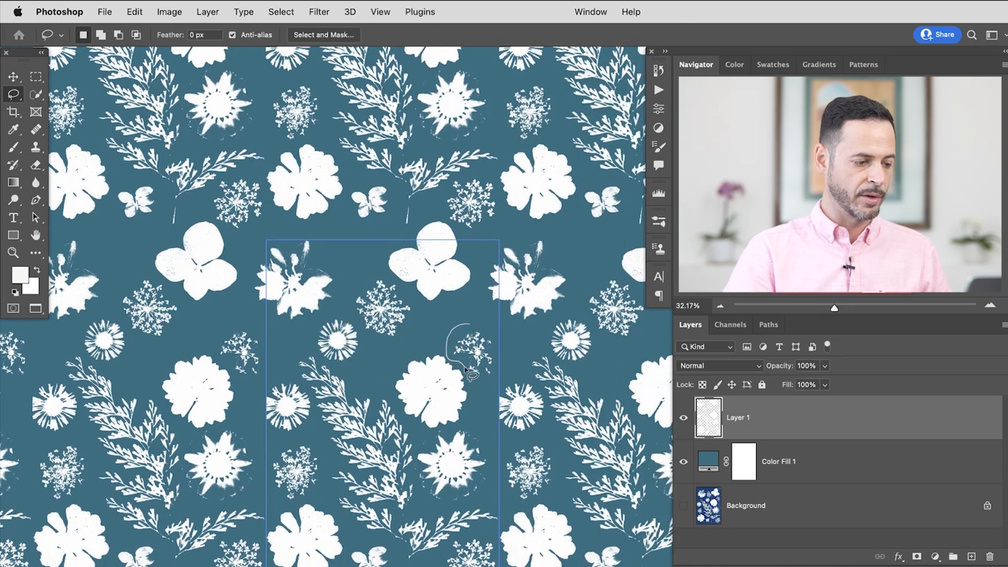
click(13, 76)
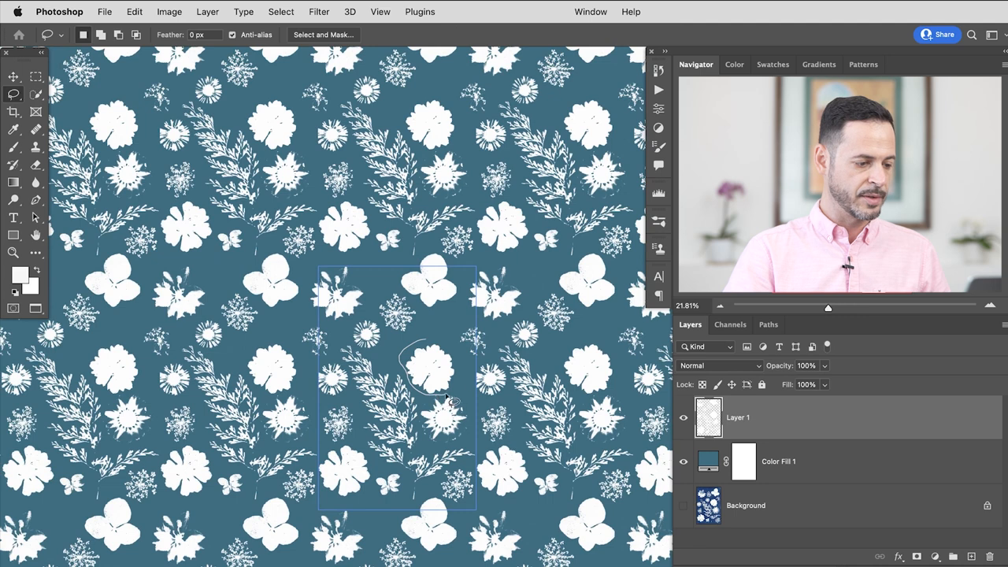
Move the small butterfly motif down onto the tile's bottom edge
click(13, 77)
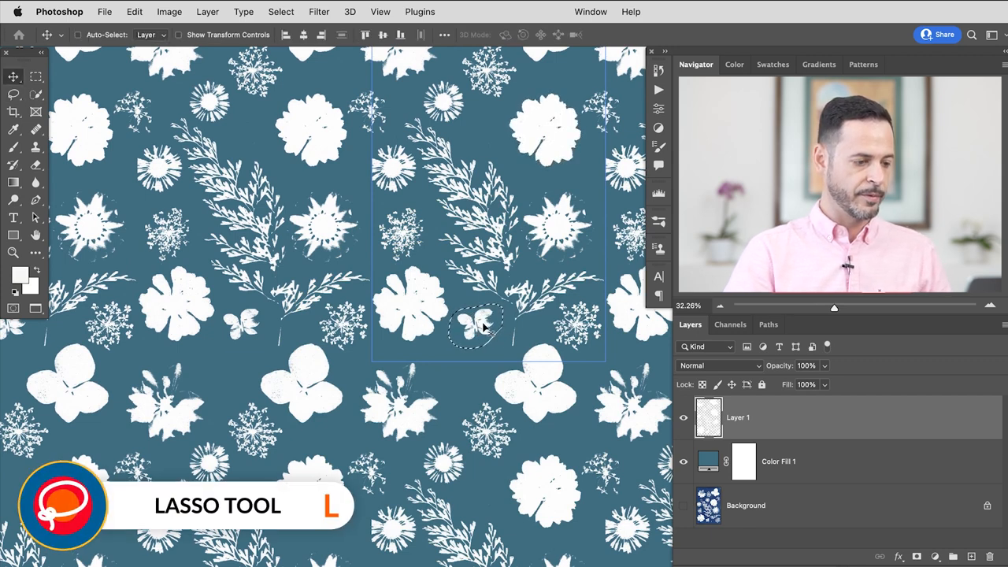
drag(480, 327, 469, 362)
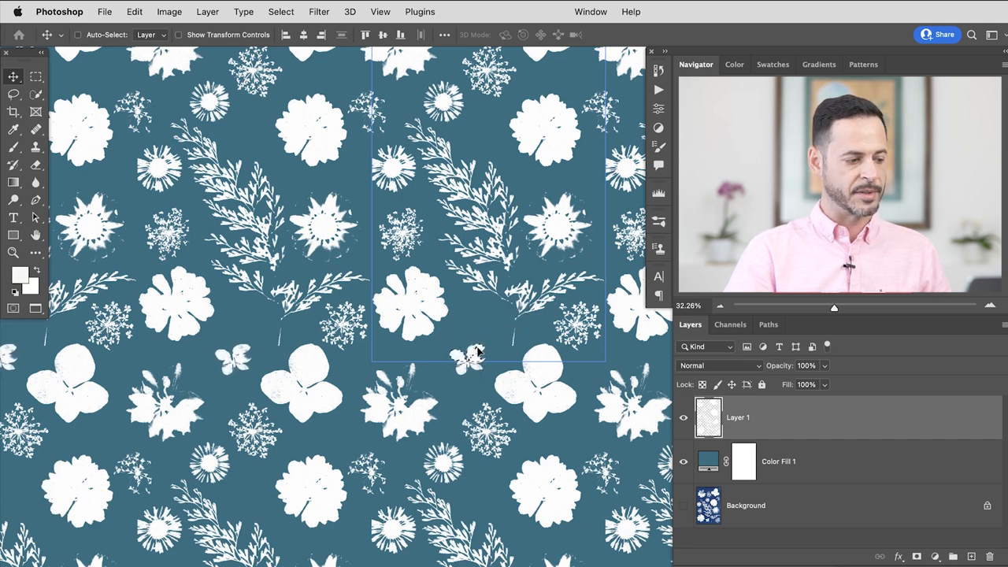
mouse_move(488, 298)
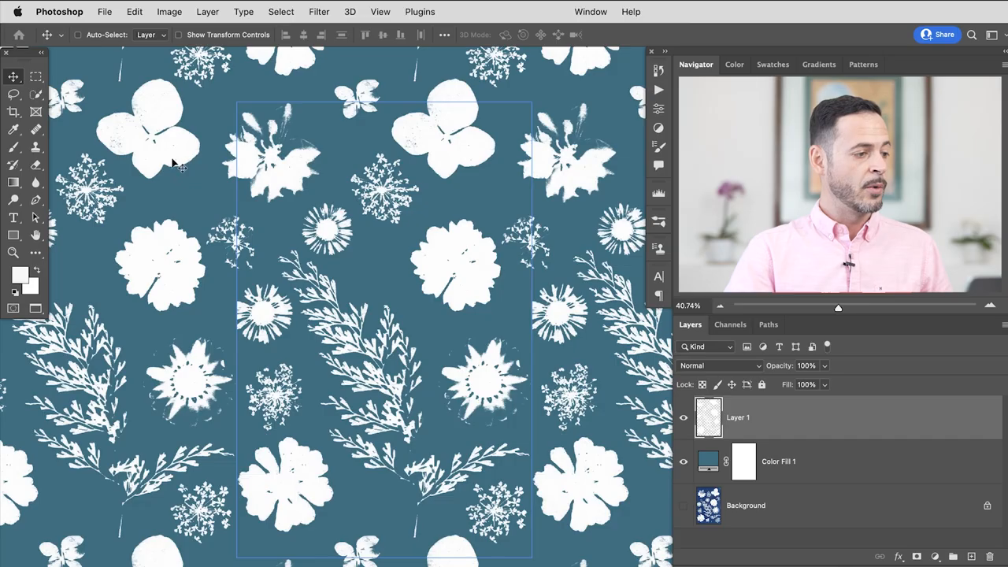
Define the blue floral tile as a pattern, then hide Color Fill 1 and define the white-flowers pattern
click(133, 11)
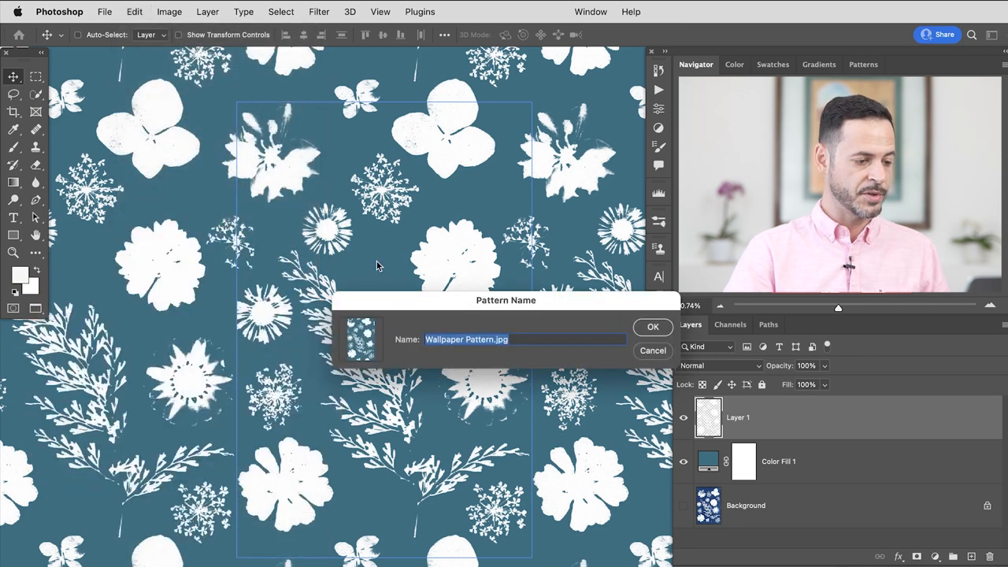
mouse_move(536, 334)
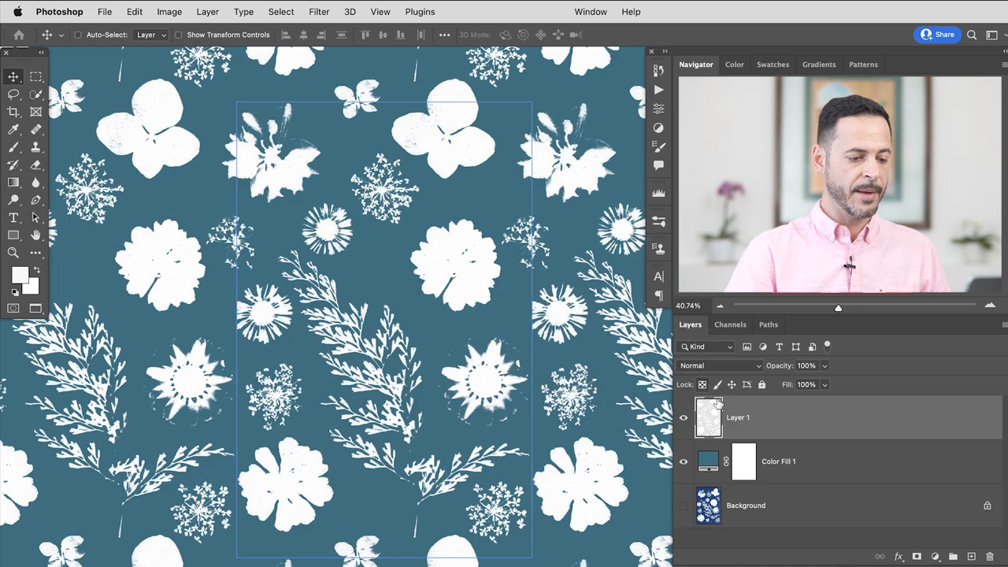
click(684, 460)
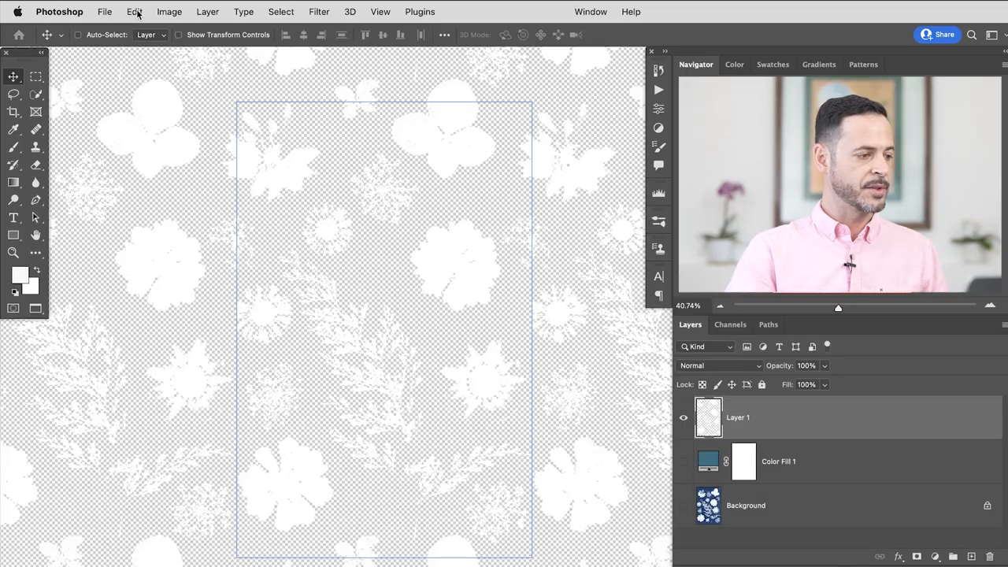
click(134, 11)
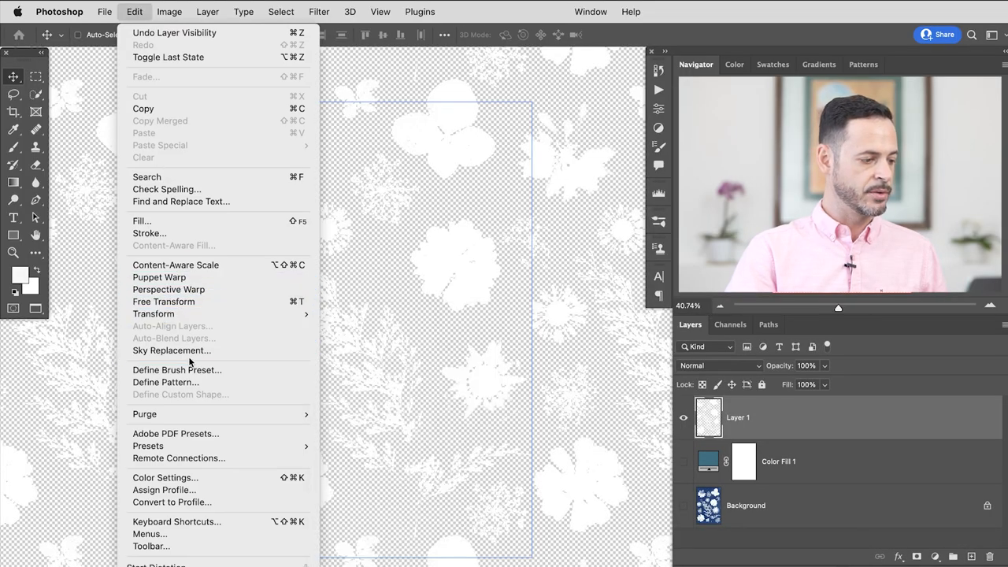
click(166, 382)
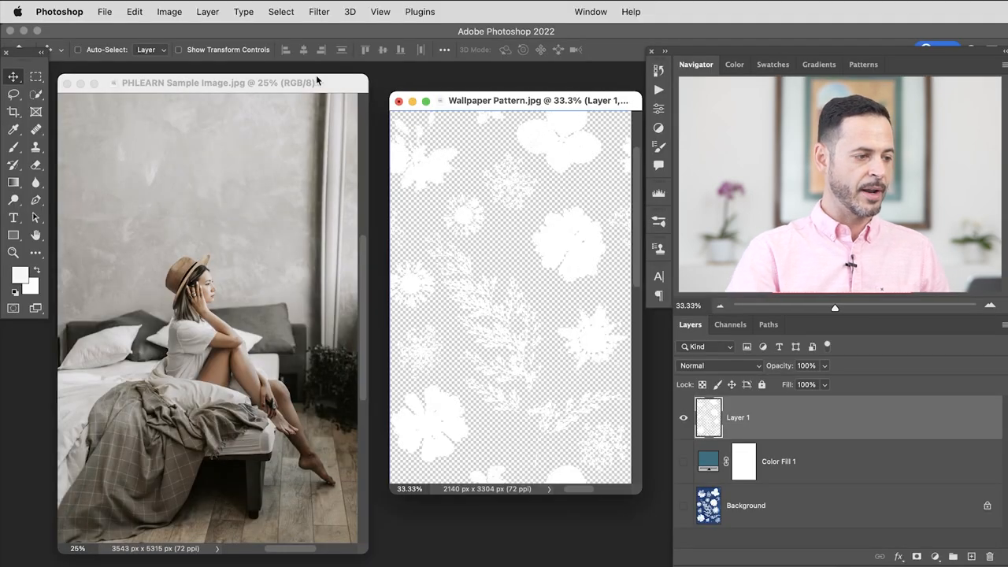
Bring the bedroom photo forward and add a new Pattern fill layer
click(399, 101)
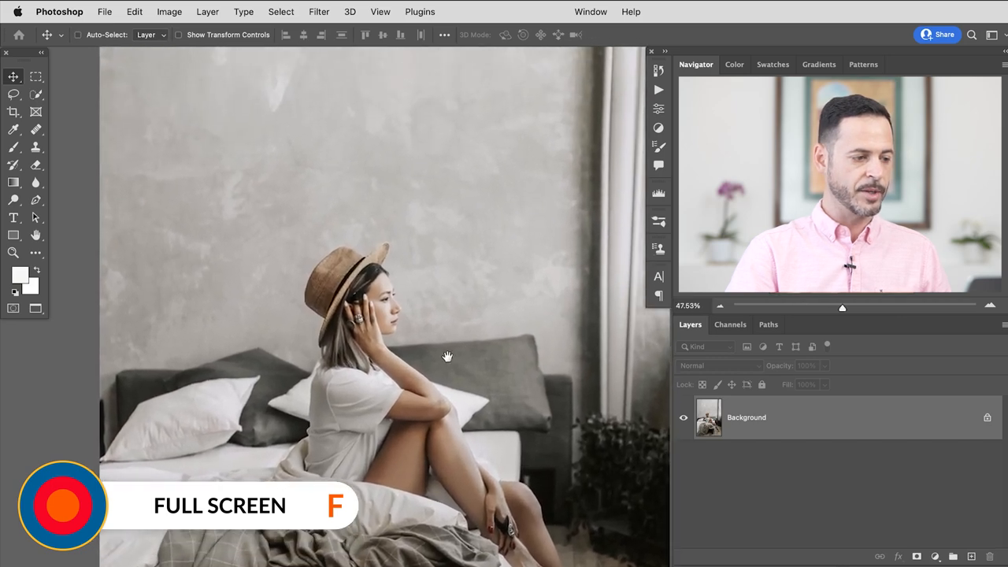
click(207, 11)
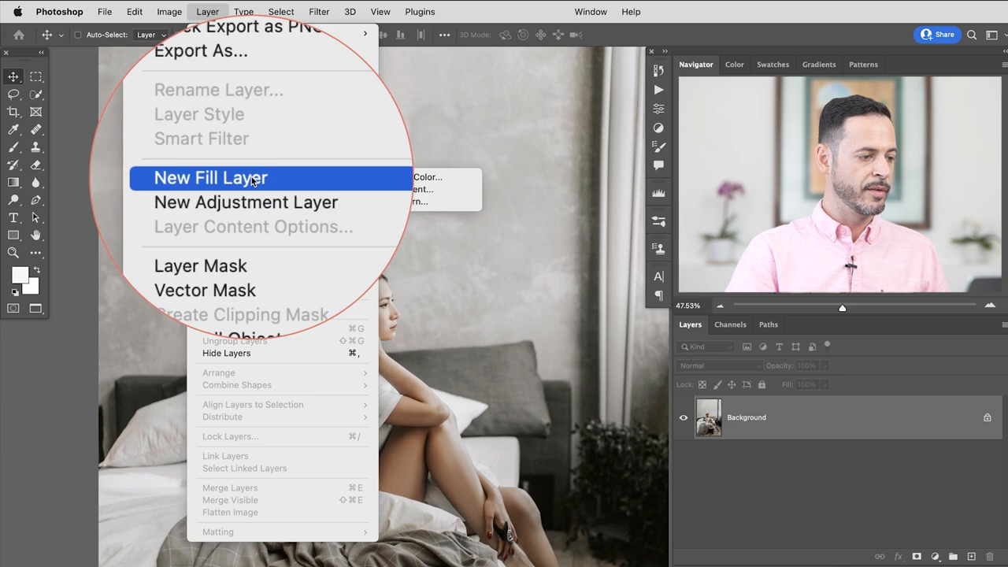
mouse_move(410, 189)
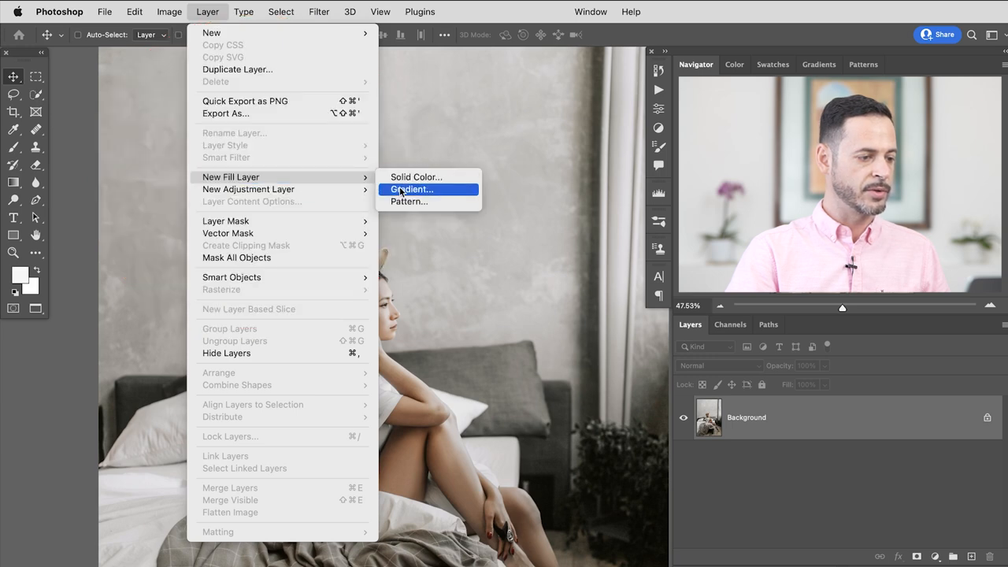
click(408, 201)
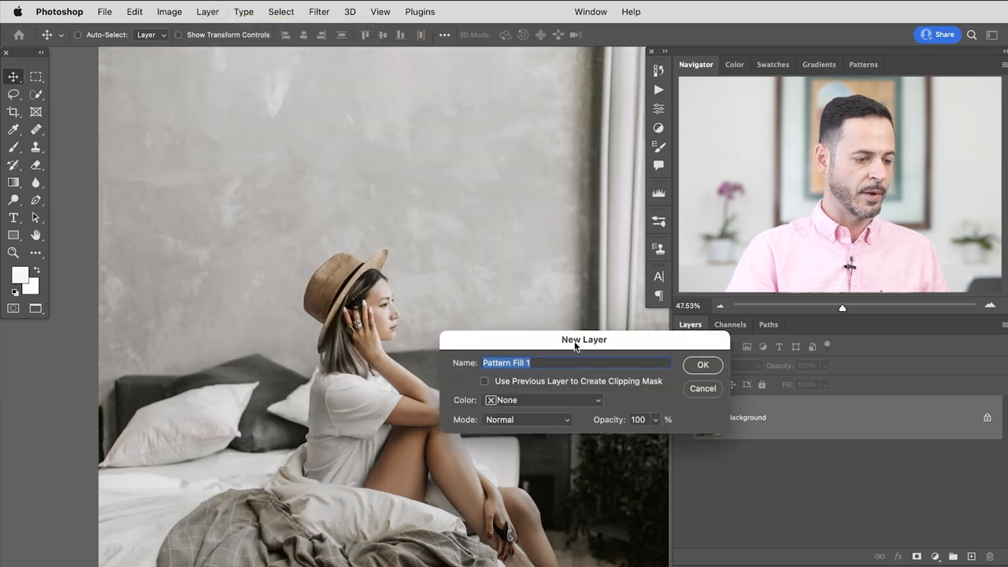
click(702, 365)
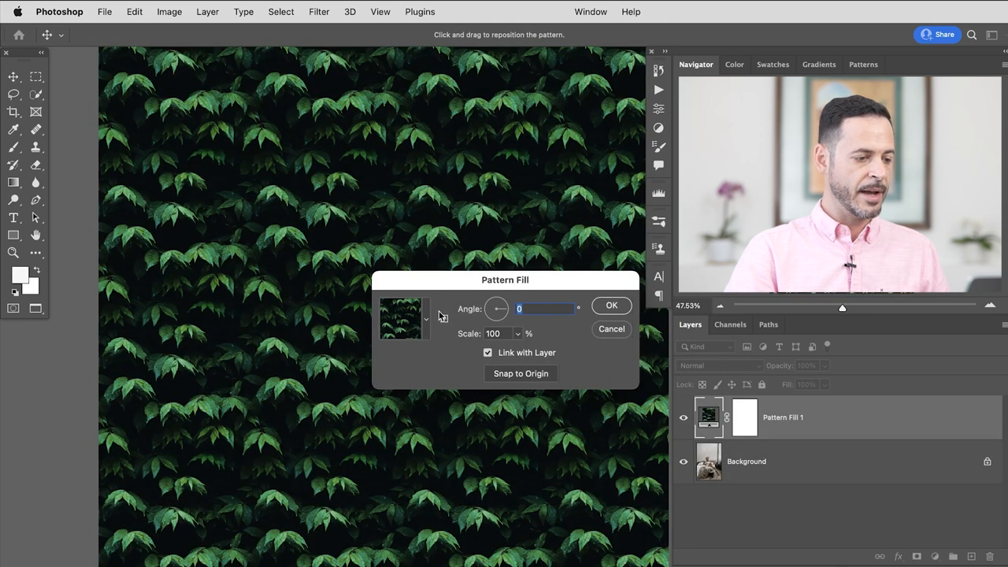
Set the fill to the blue floral pattern at 24% scale and about -61° angle
drag(505, 280, 487, 254)
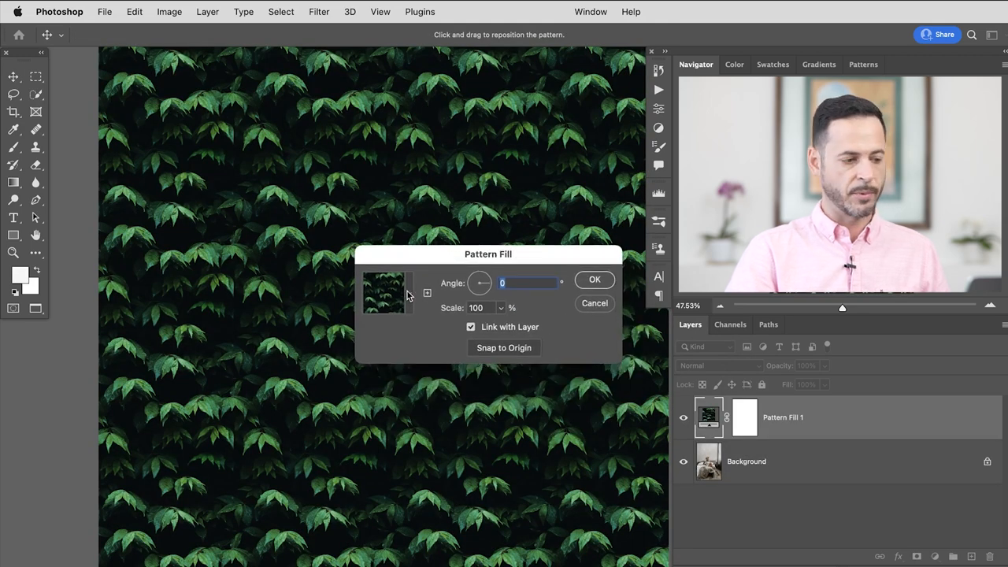
click(385, 293)
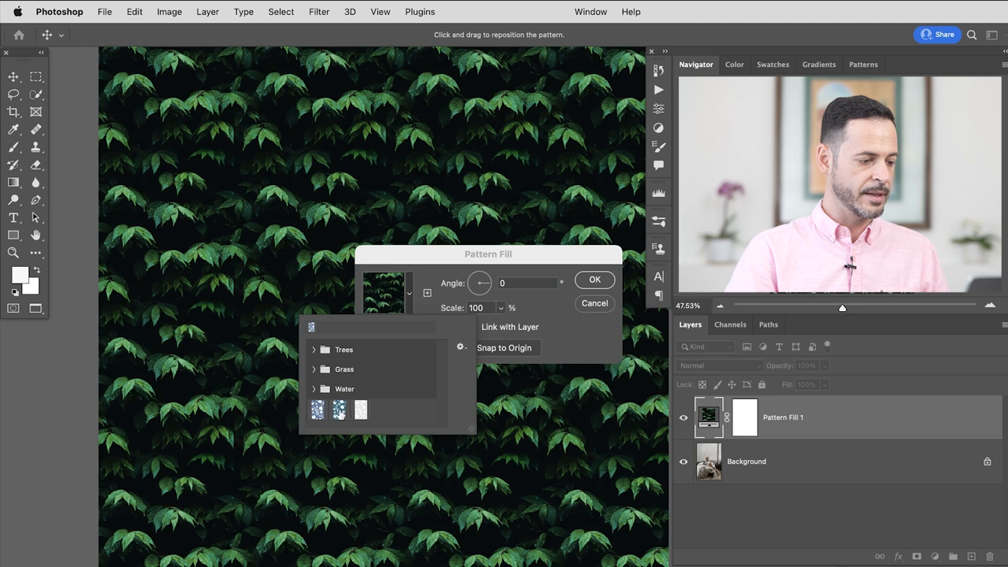
click(338, 410)
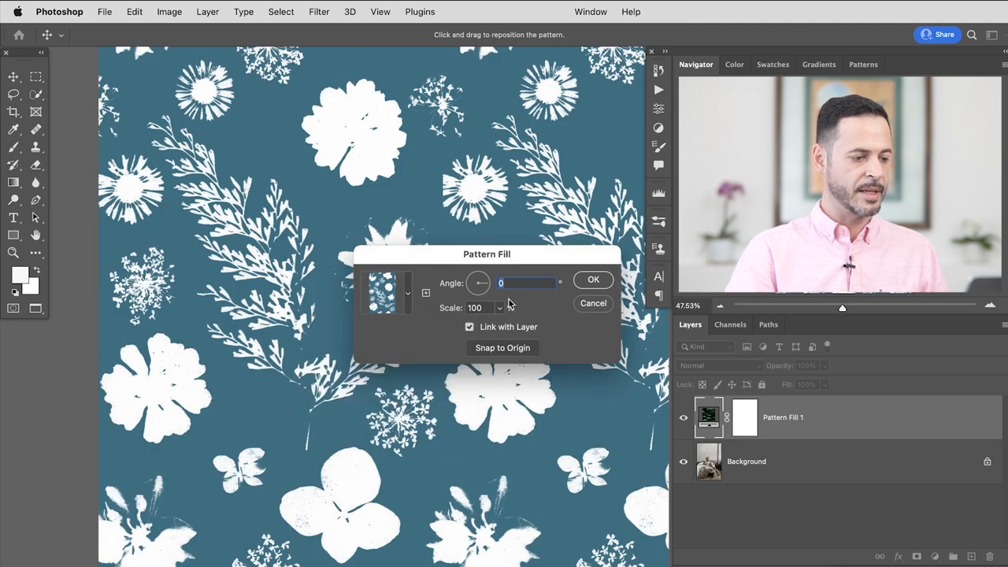
triple_click(475, 307)
text(24)
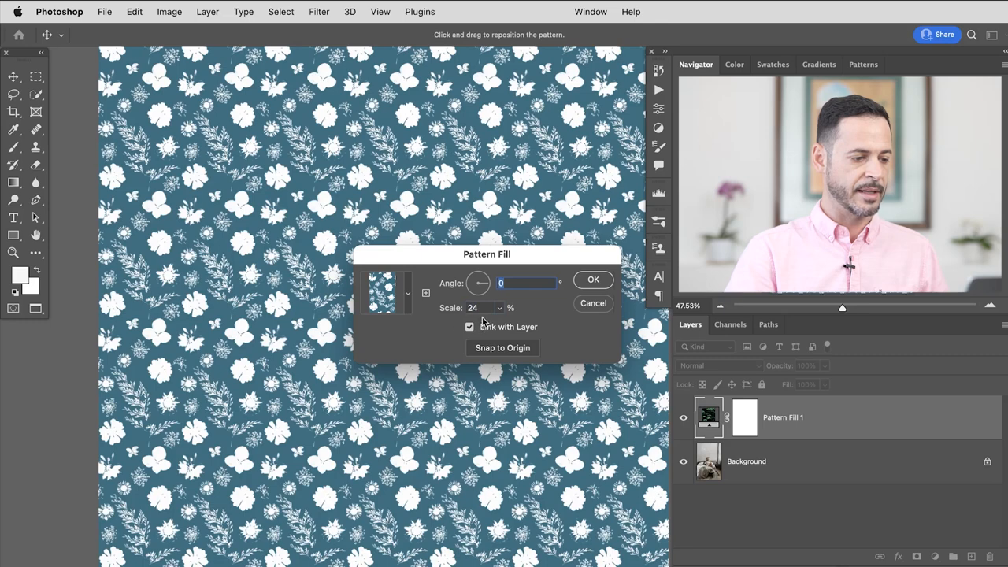
drag(479, 276, 473, 290)
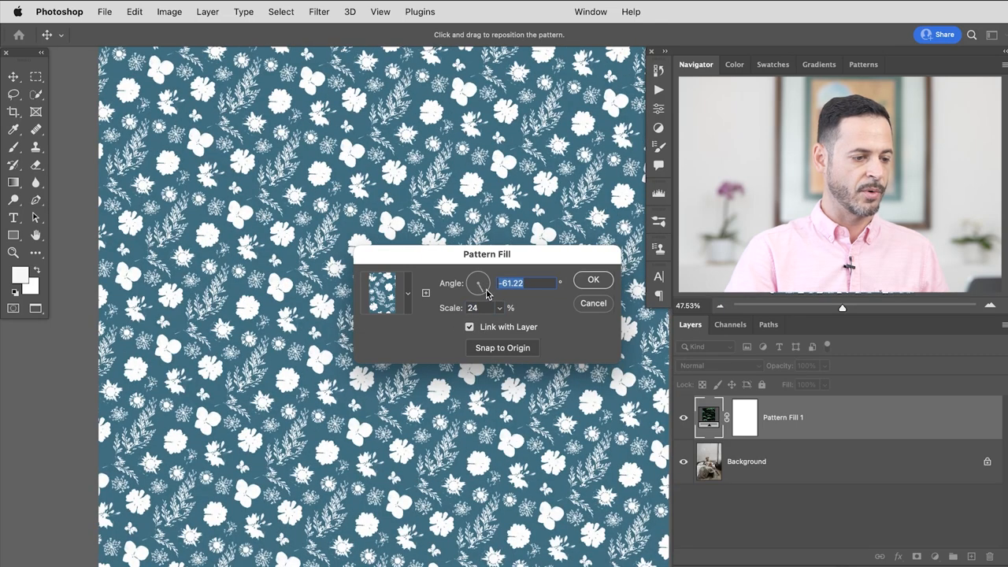
click(719, 365)
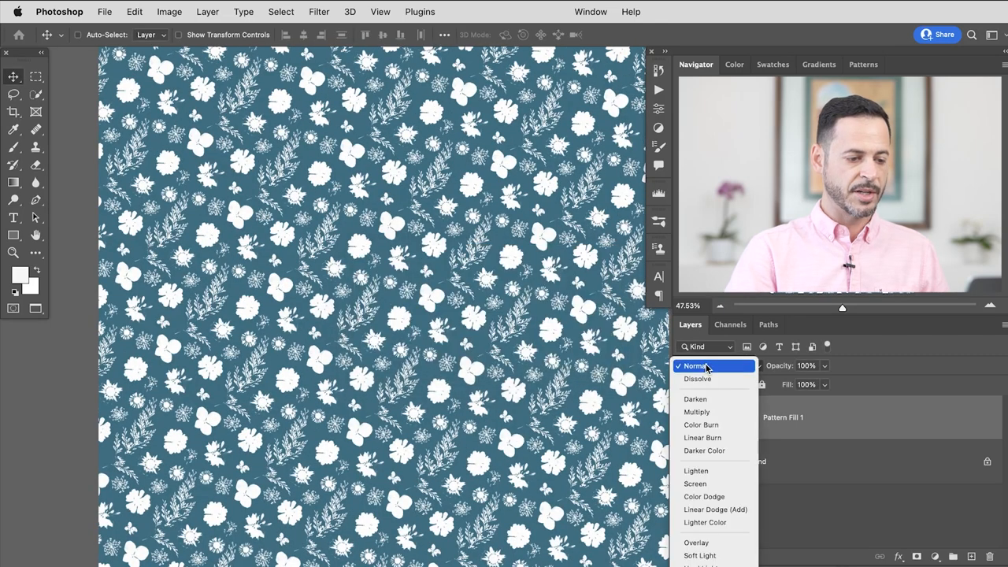
mouse_move(698, 379)
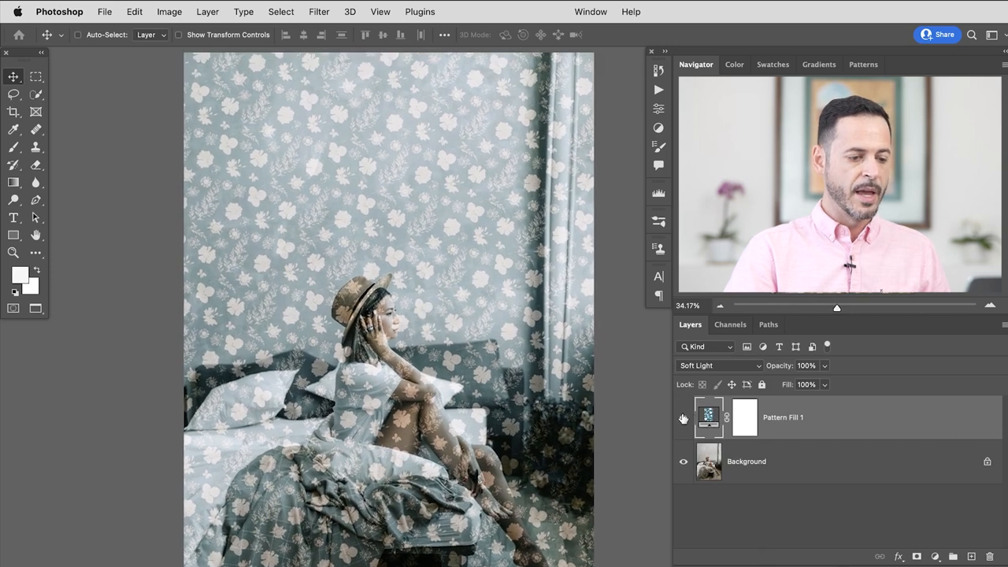
Hide the Soft Light blue floral Pattern Fill 1 layer
click(683, 417)
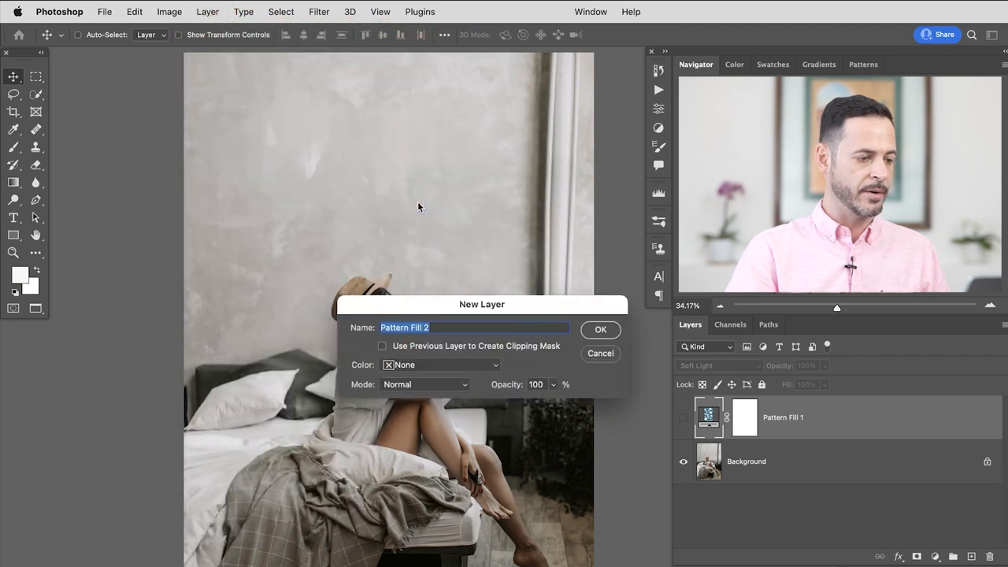
Create a second pattern fill layer using the white flowers pattern
click(600, 330)
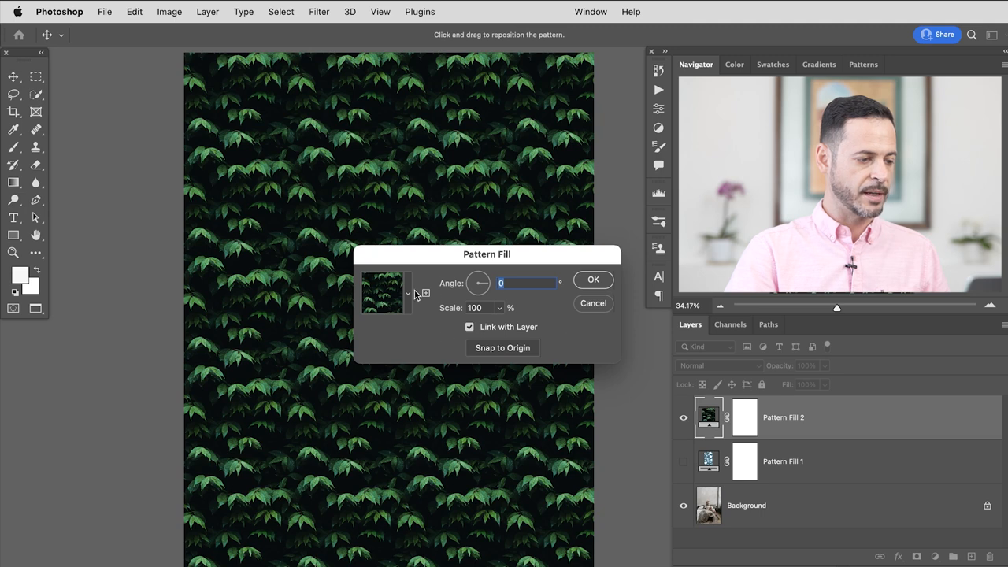
click(406, 293)
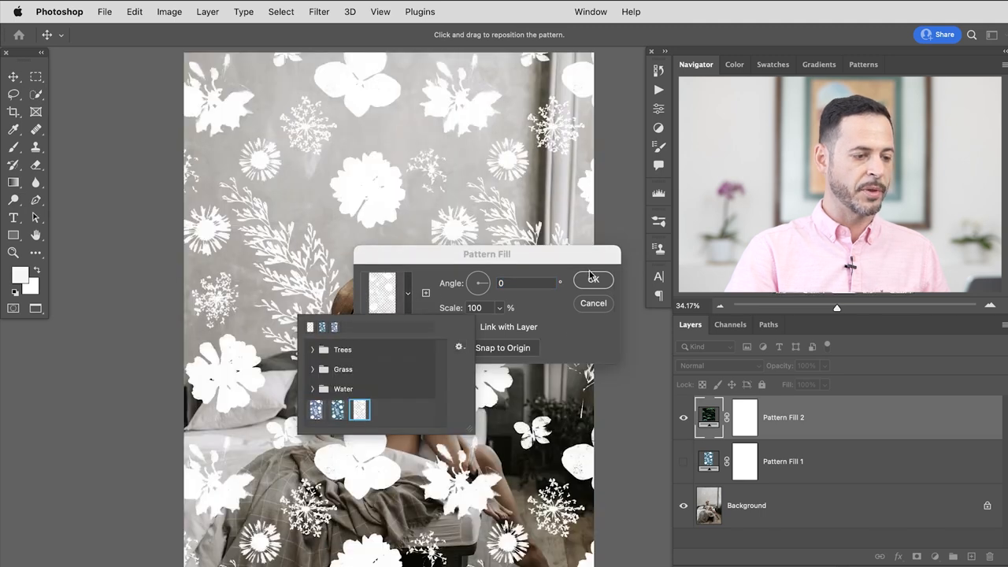
click(593, 280)
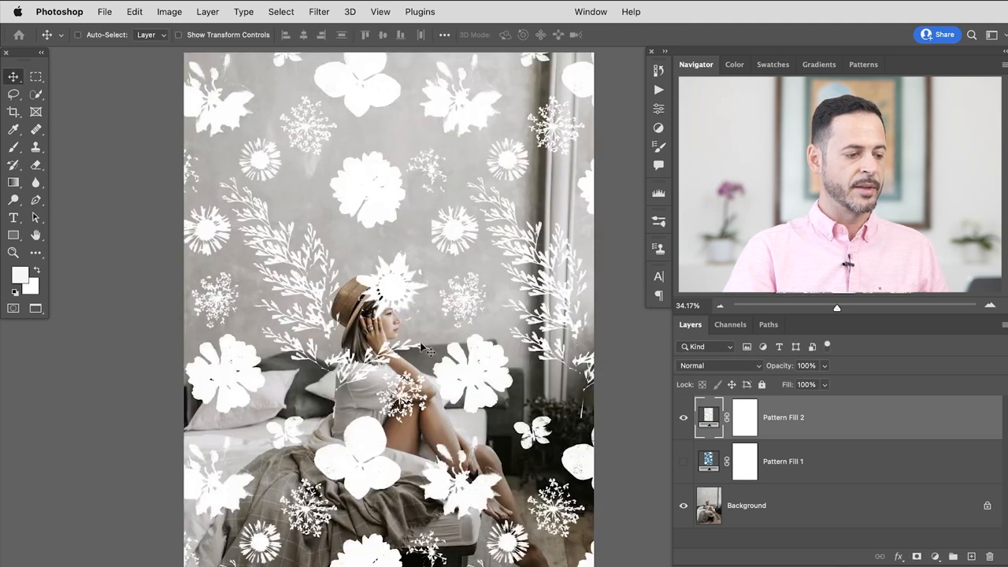
mouse_move(557, 362)
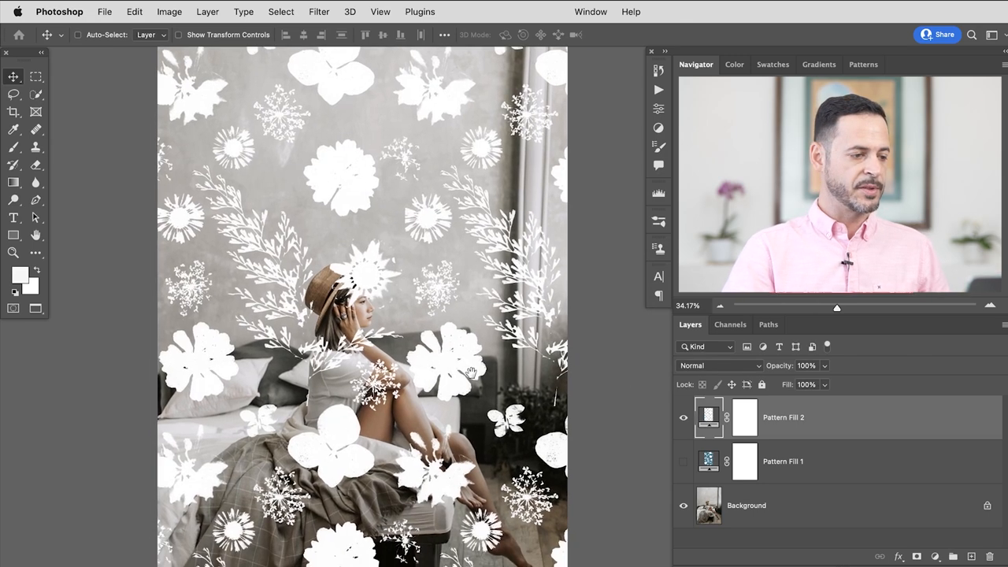
Shrink the white flowers pattern to 27% scale and blend it with Soft Light
double_click(708, 416)
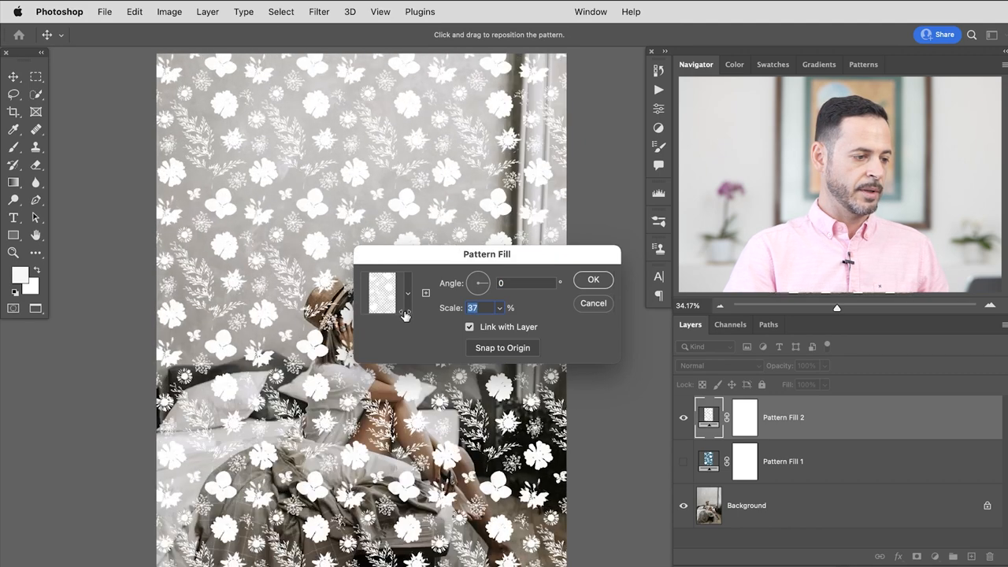
text(29)
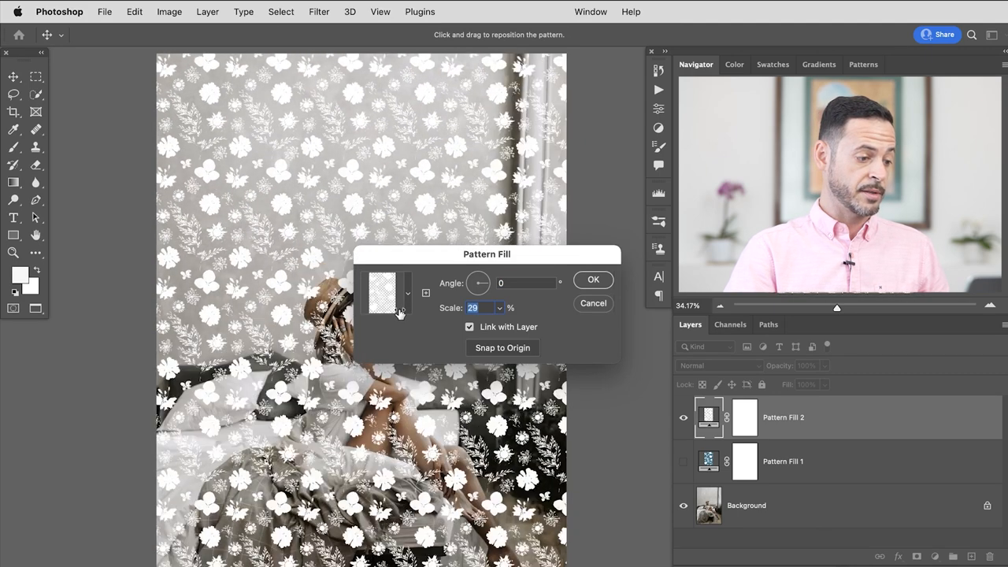
drag(487, 254, 495, 379)
text(27)
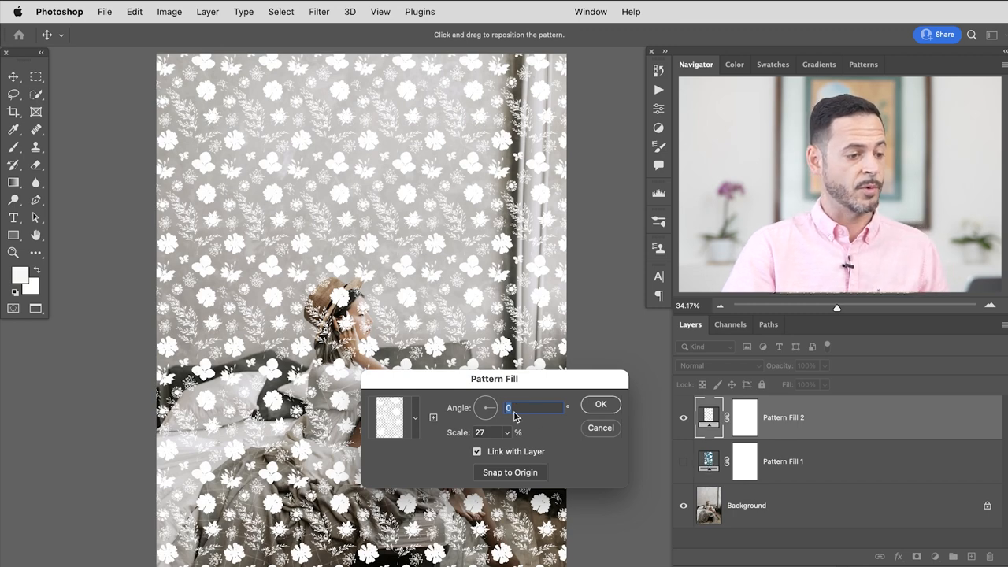
click(600, 404)
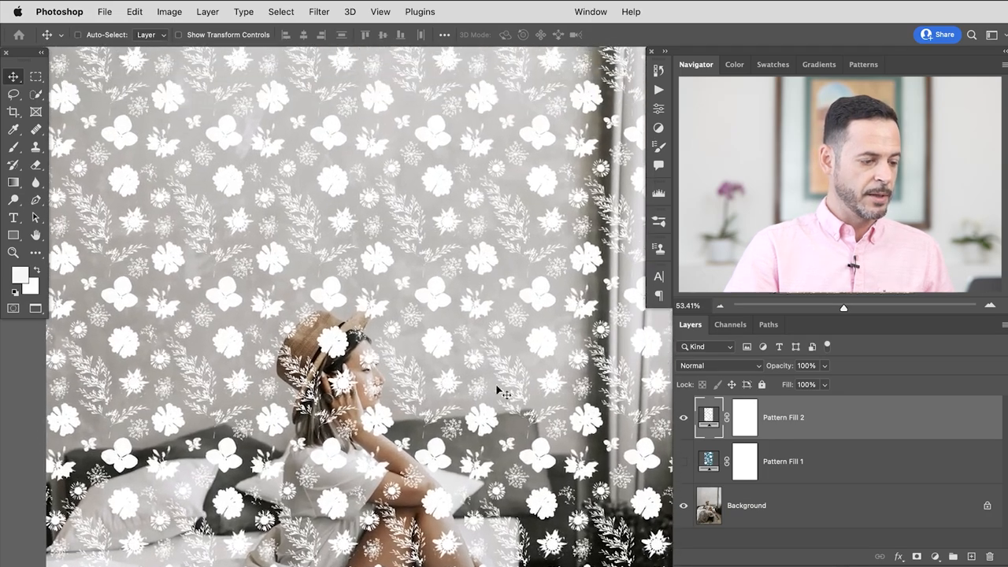
click(718, 365)
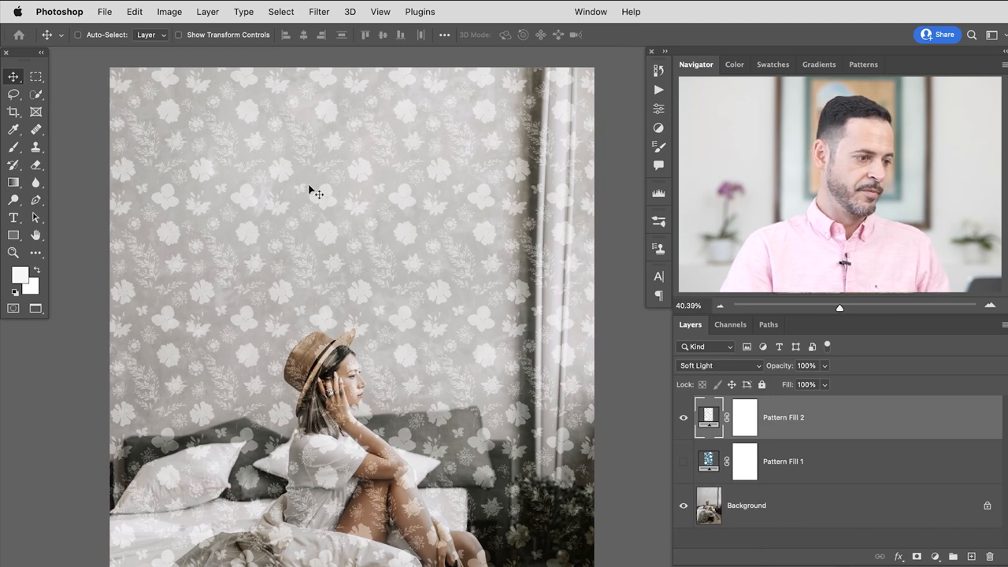
Quick-select the wall and mask Pattern Fill 2 outside it, leaving the layer hidden
click(683, 418)
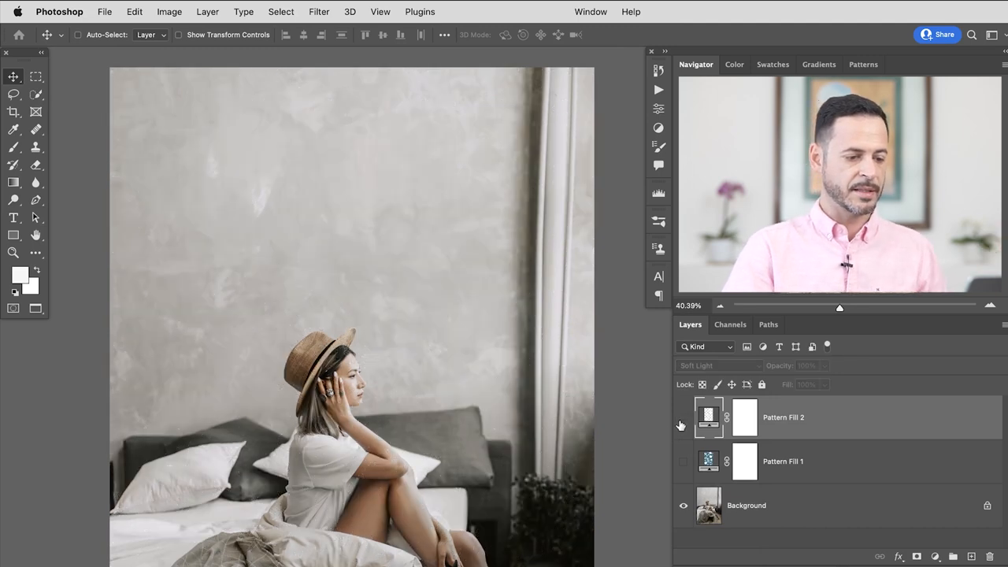
click(36, 93)
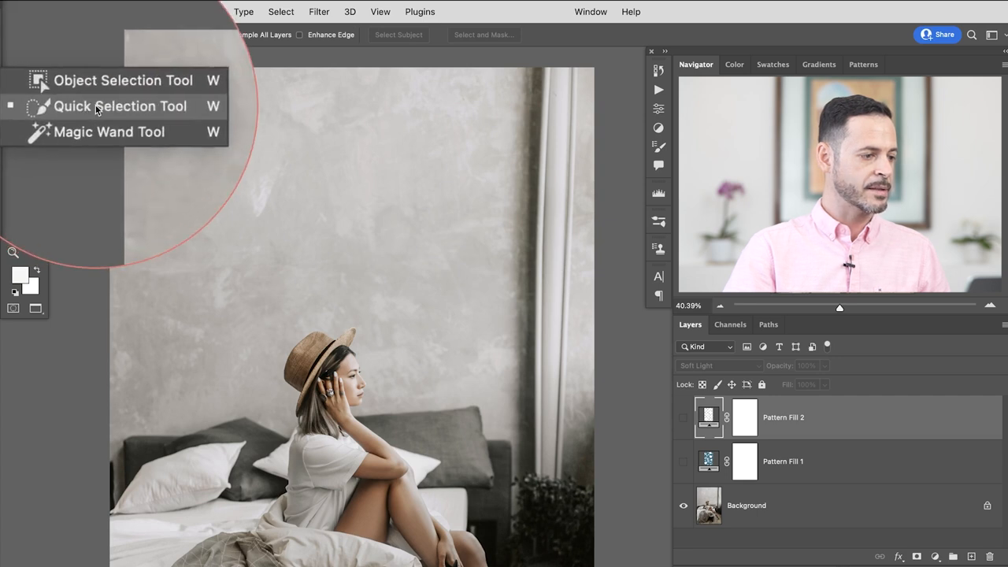
click(119, 105)
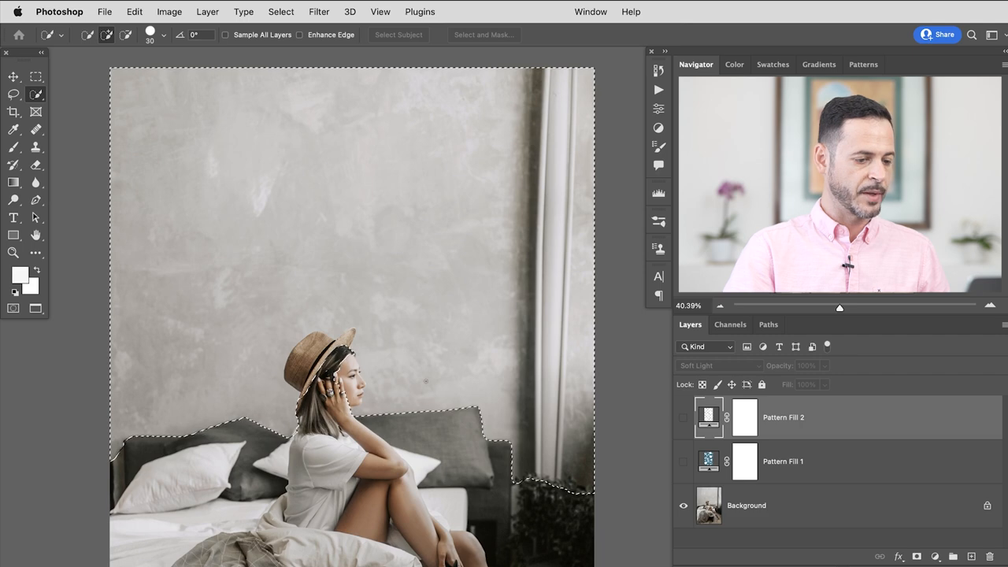
click(683, 418)
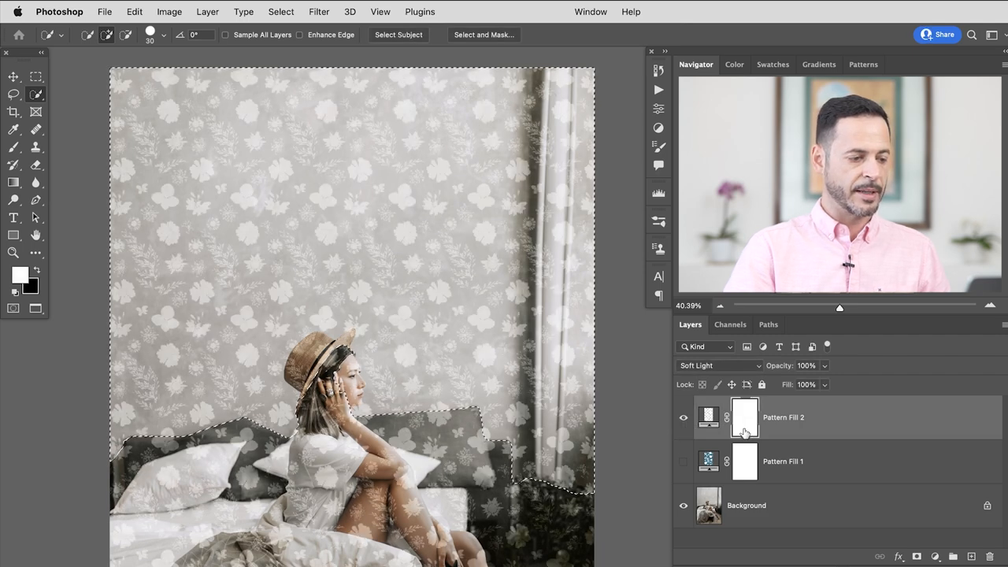
key(cmd+i)
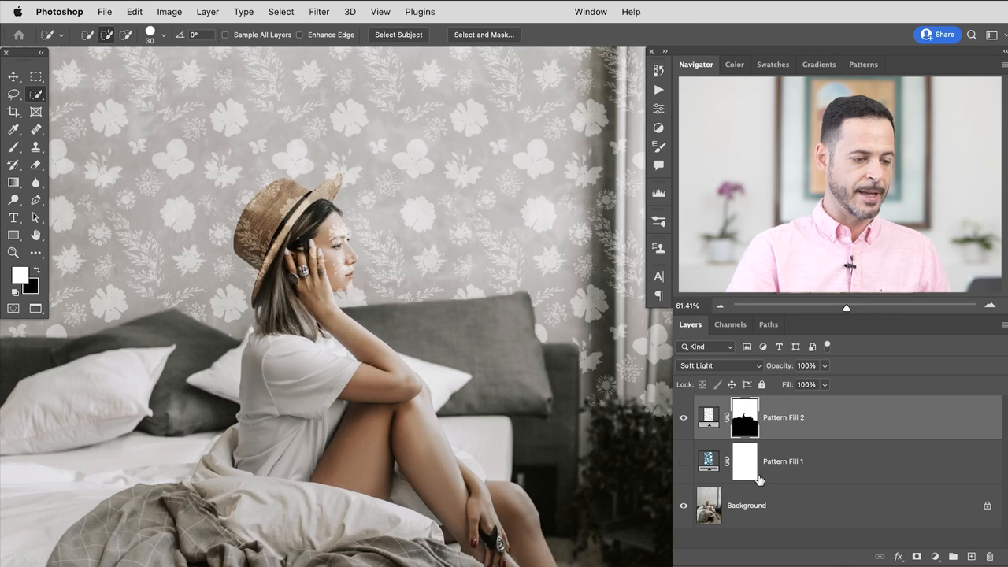
click(684, 418)
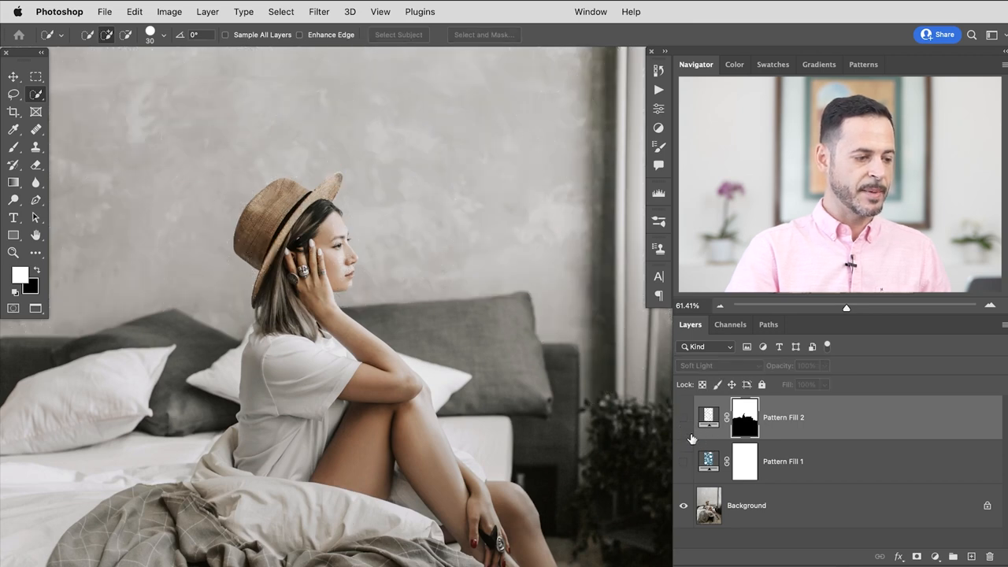
Select the woman as subject and fill that area of Pattern Fill 2's mask with black
click(281, 12)
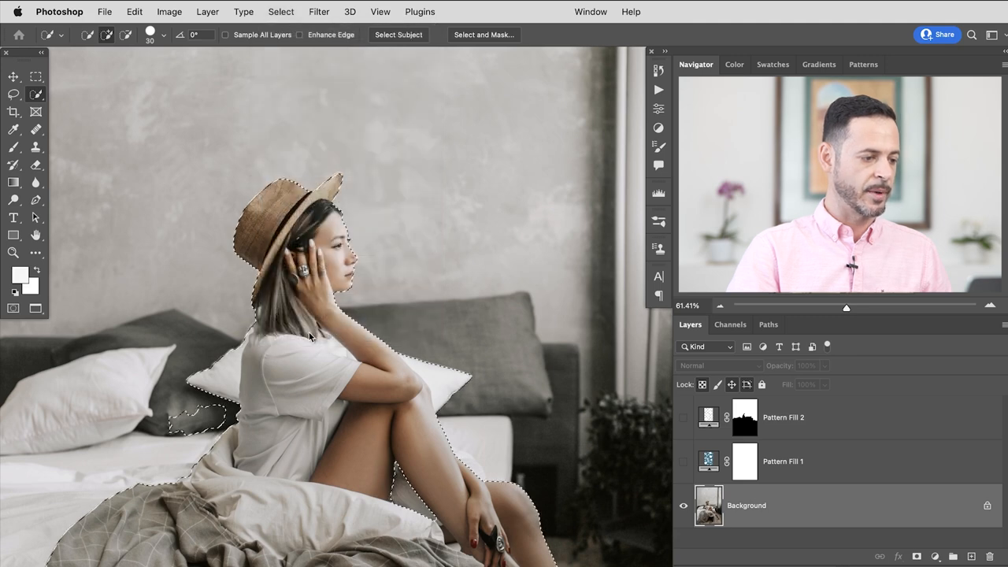
click(683, 417)
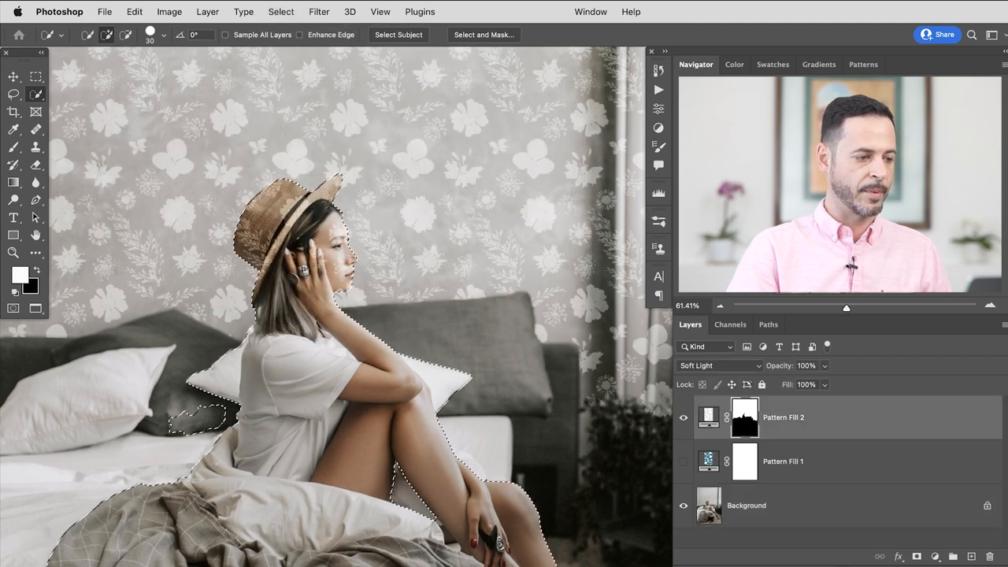
click(134, 11)
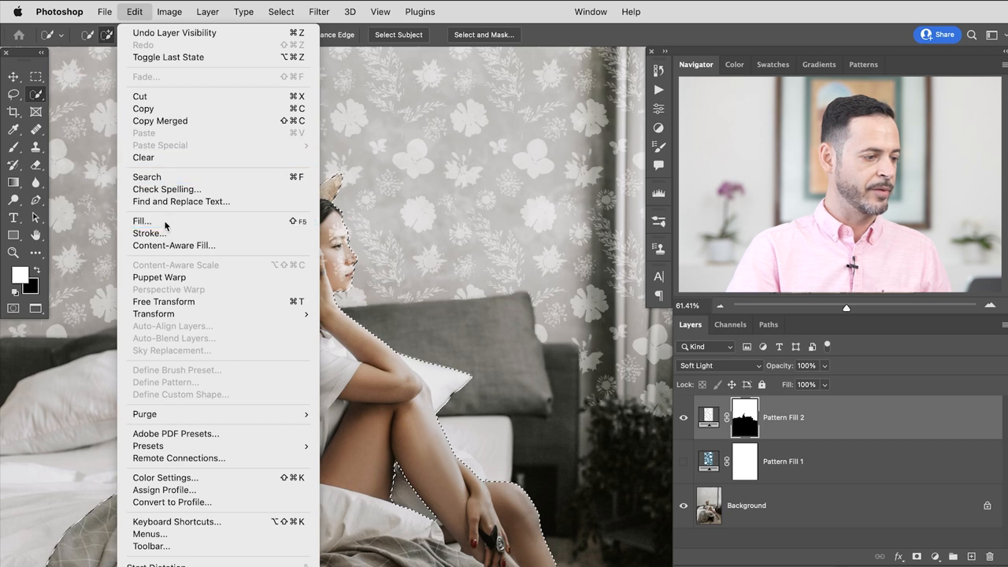
click(141, 221)
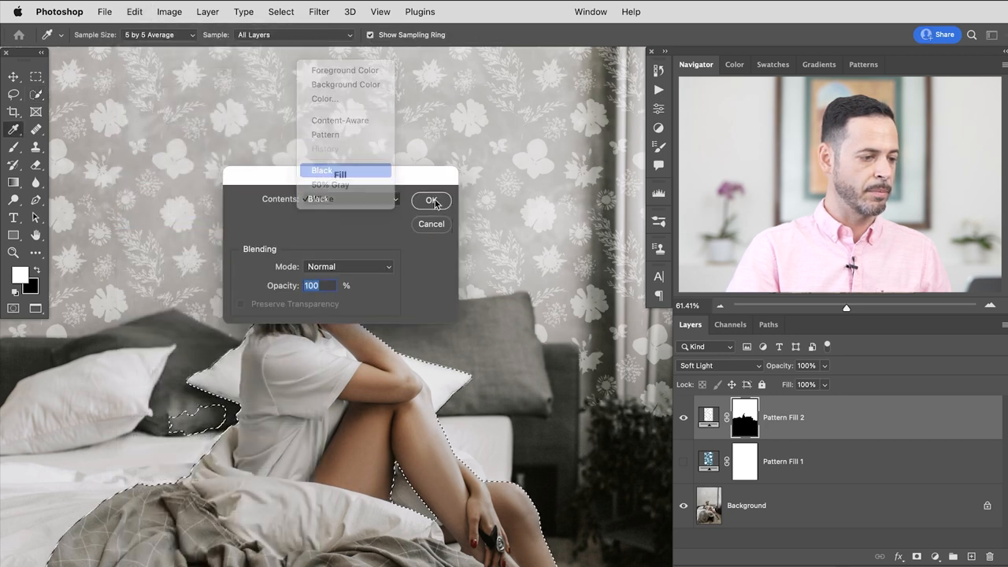
click(431, 200)
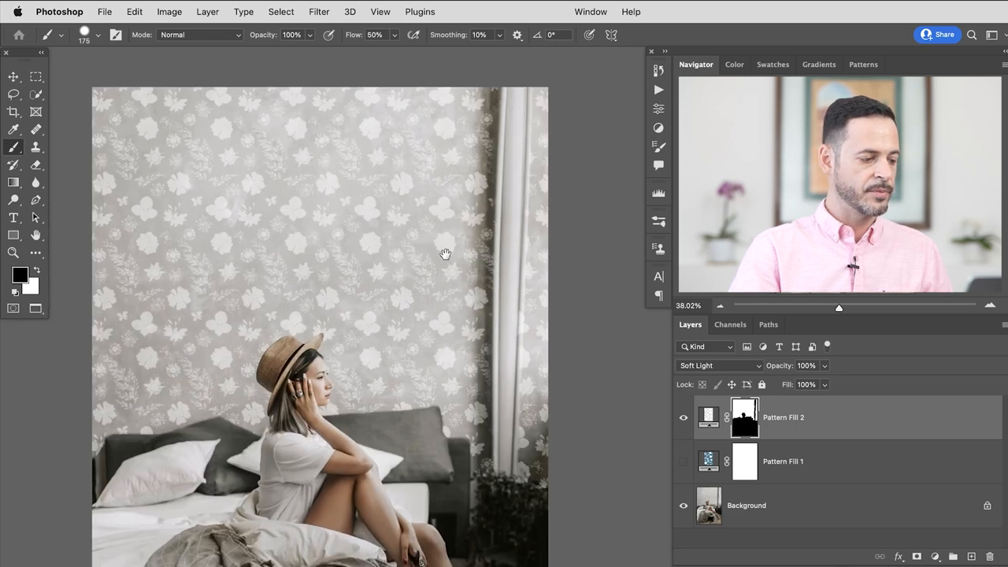
Copy Pattern Fill 2's wall-only mask onto the blue Pattern Fill 1 layer
click(424, 287)
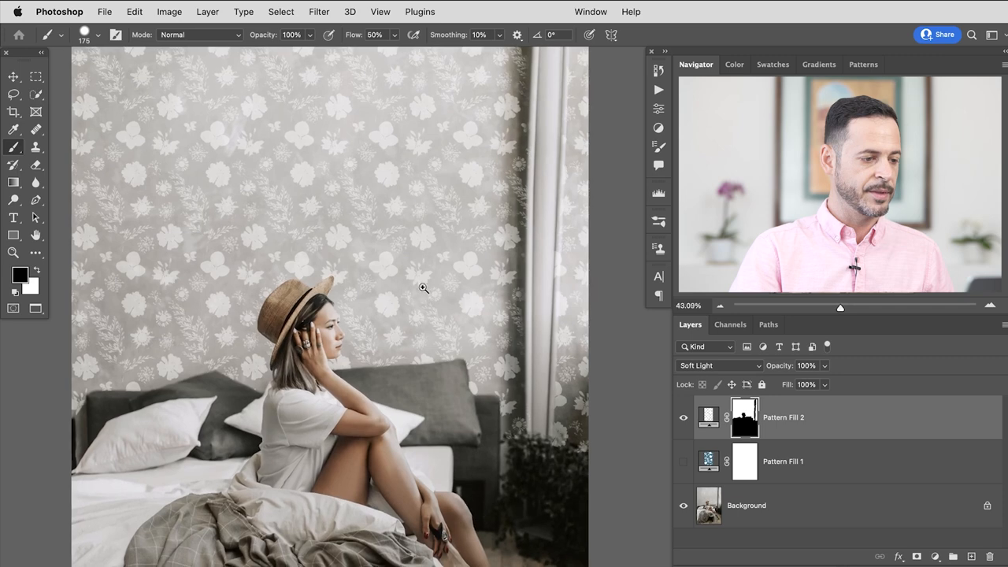
click(684, 417)
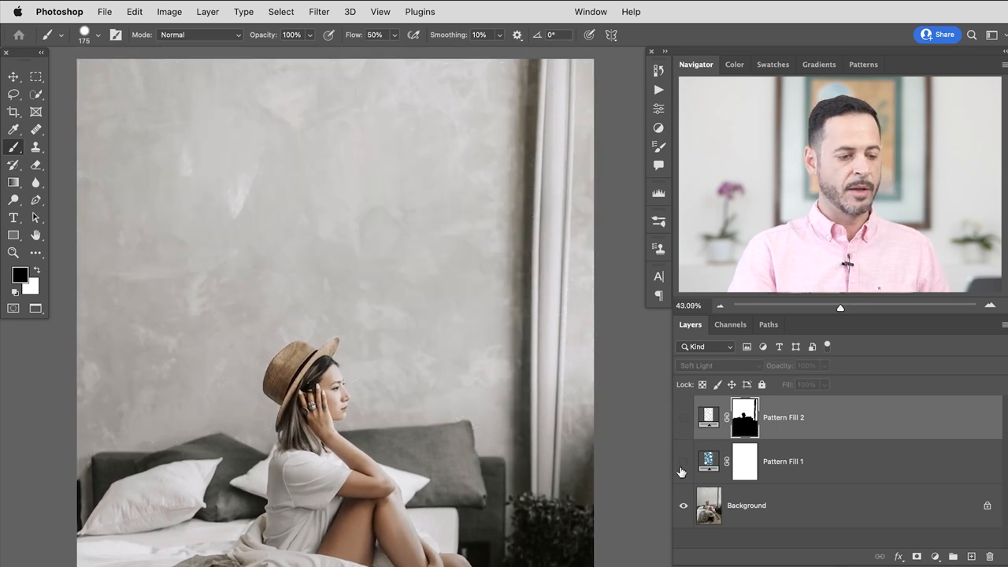
click(684, 418)
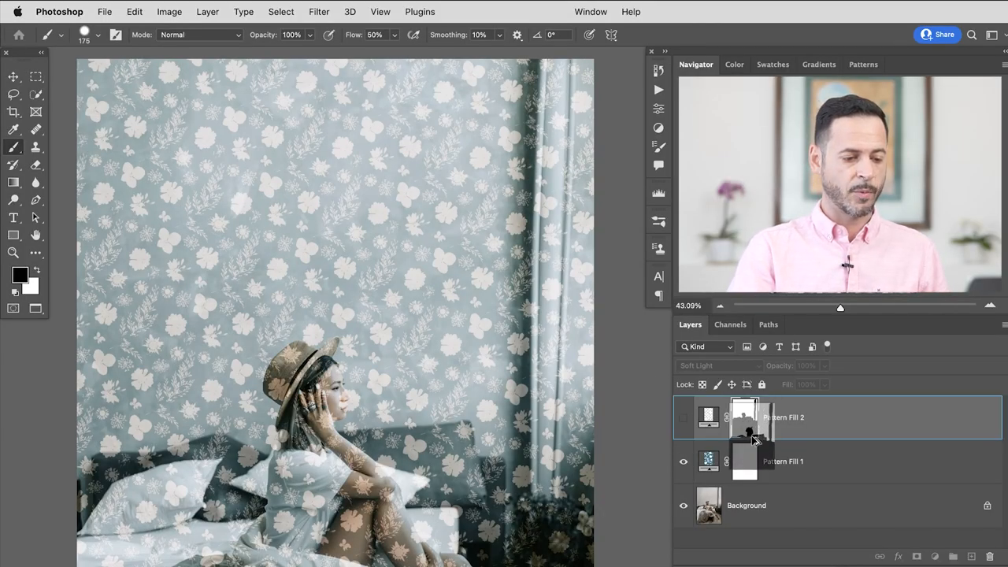
click(683, 417)
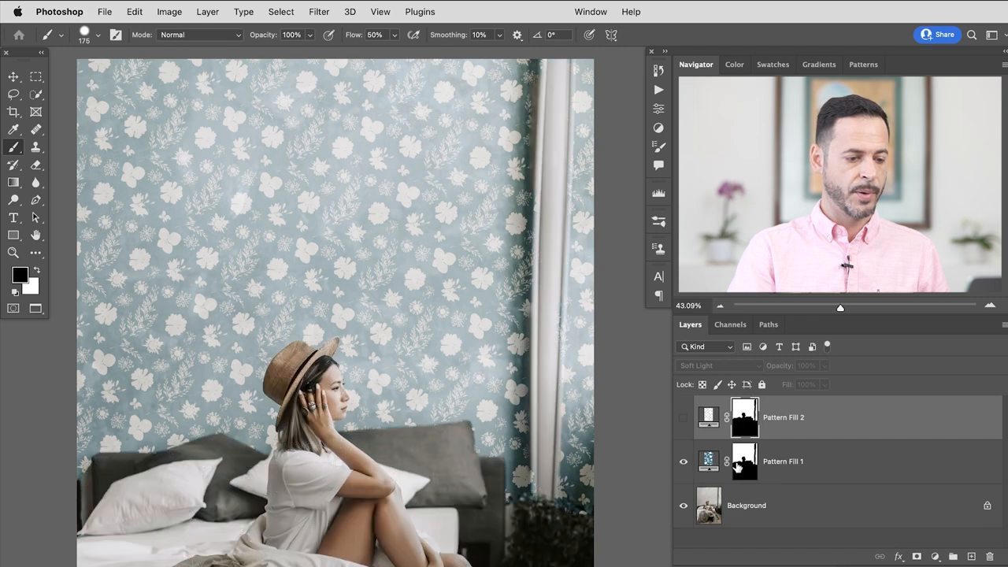
click(683, 462)
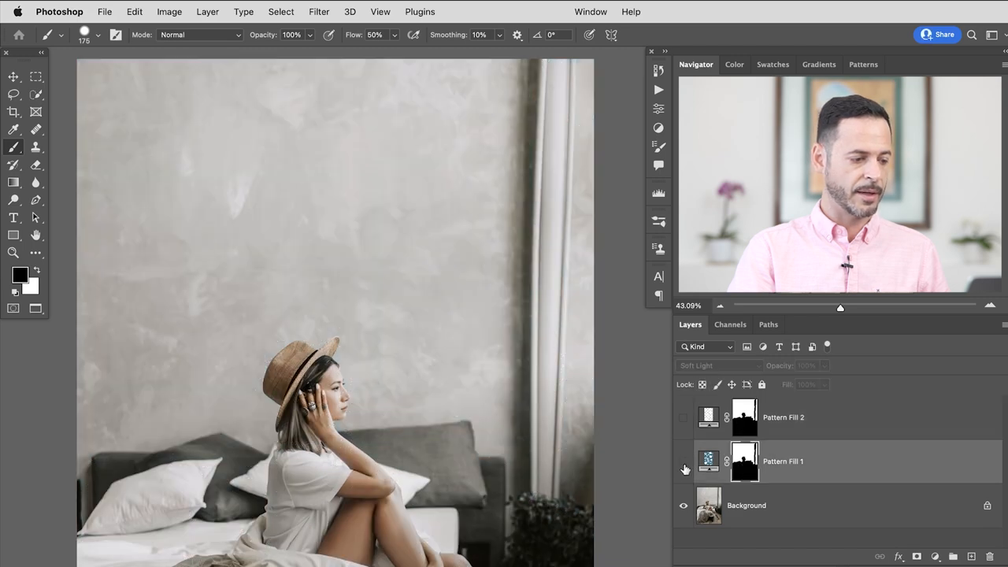
click(684, 461)
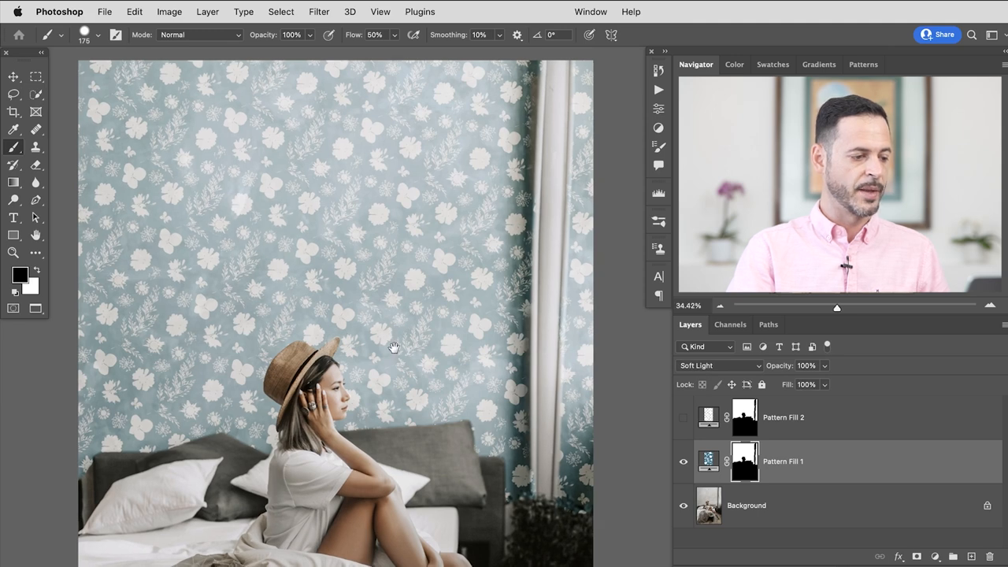
click(684, 418)
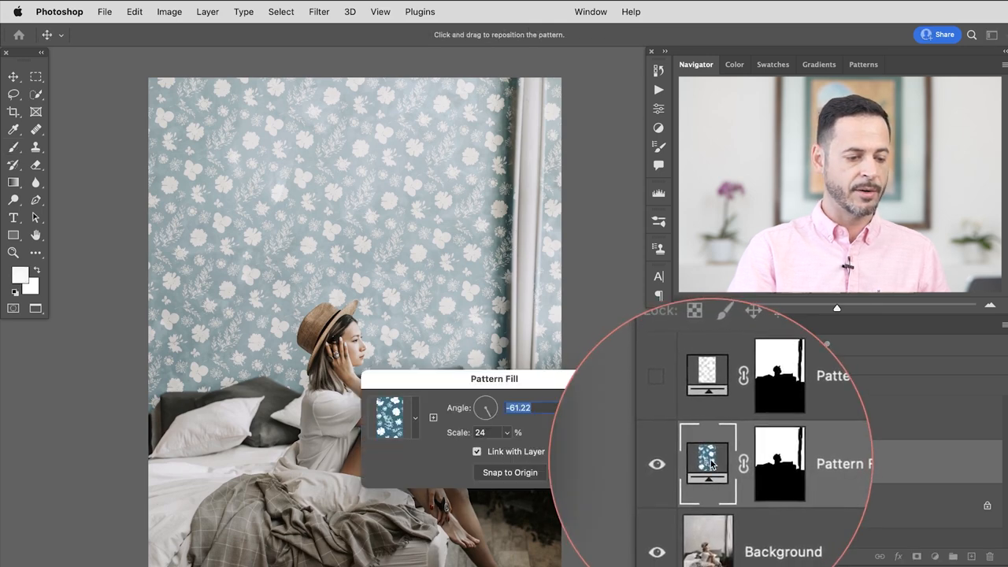
Rotate the blue floral pattern to 25.29° at 21% scale, then hide both pattern layers
drag(485, 407, 489, 407)
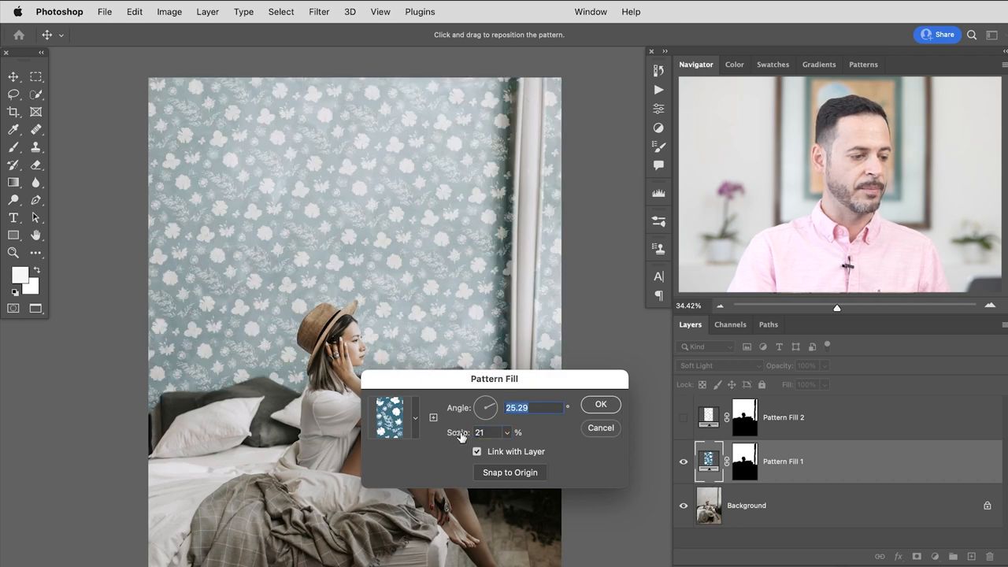
click(600, 404)
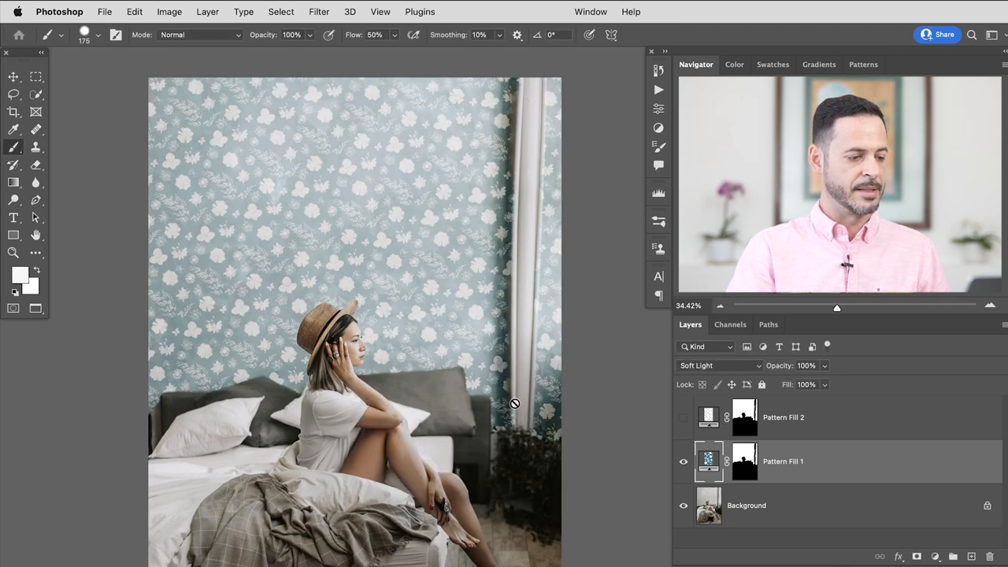
click(683, 417)
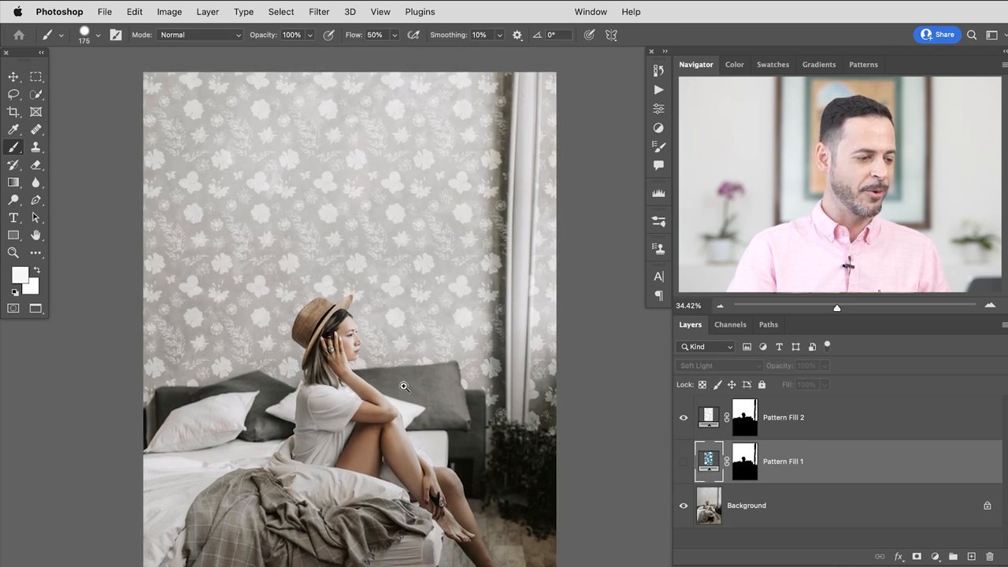
click(684, 417)
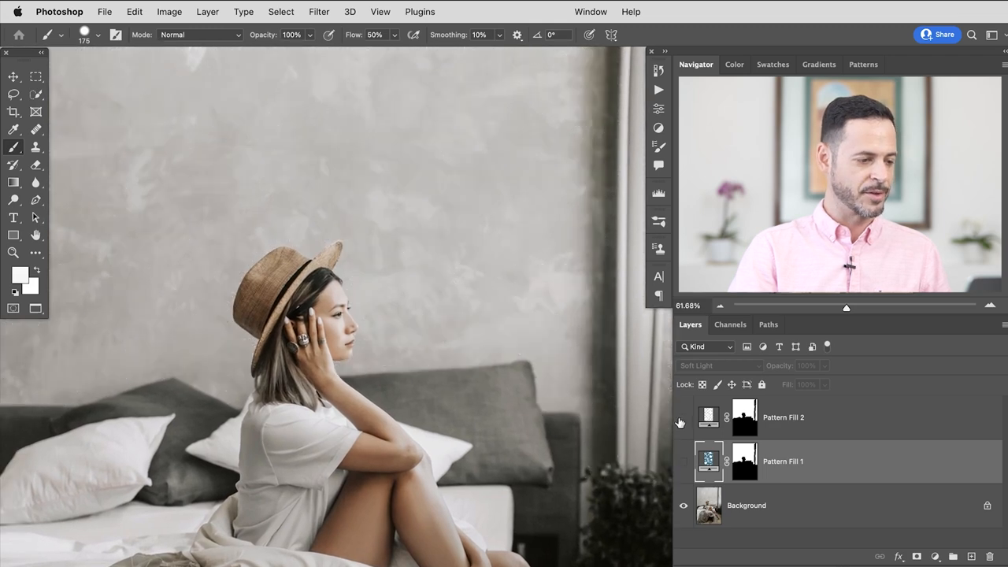